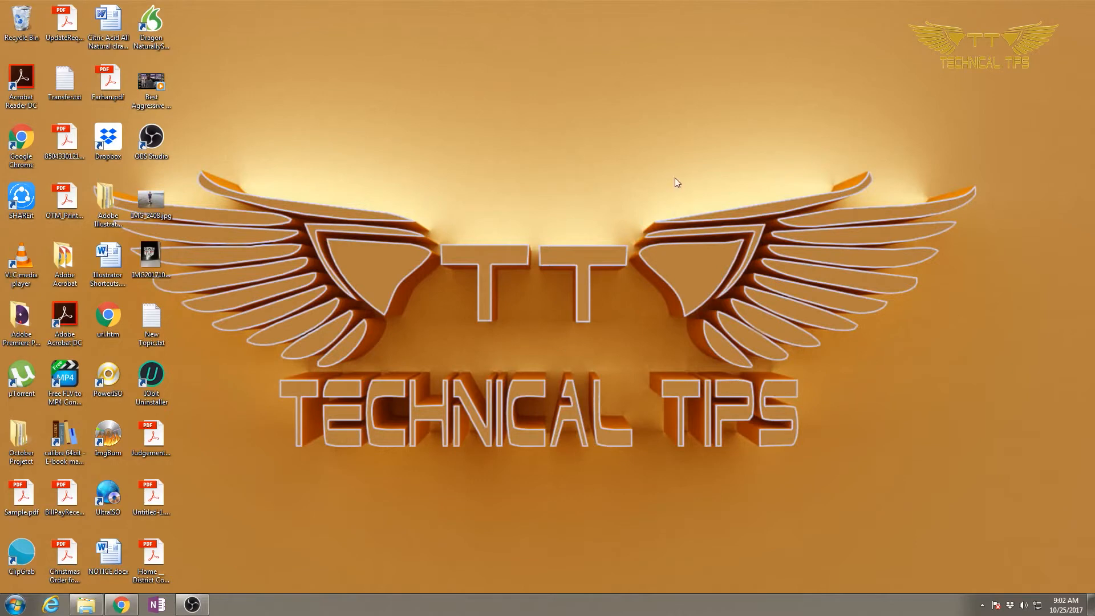
Step: Browse Downloads and Documents, then select and double-click the Adobe folder to open it
click(21, 143)
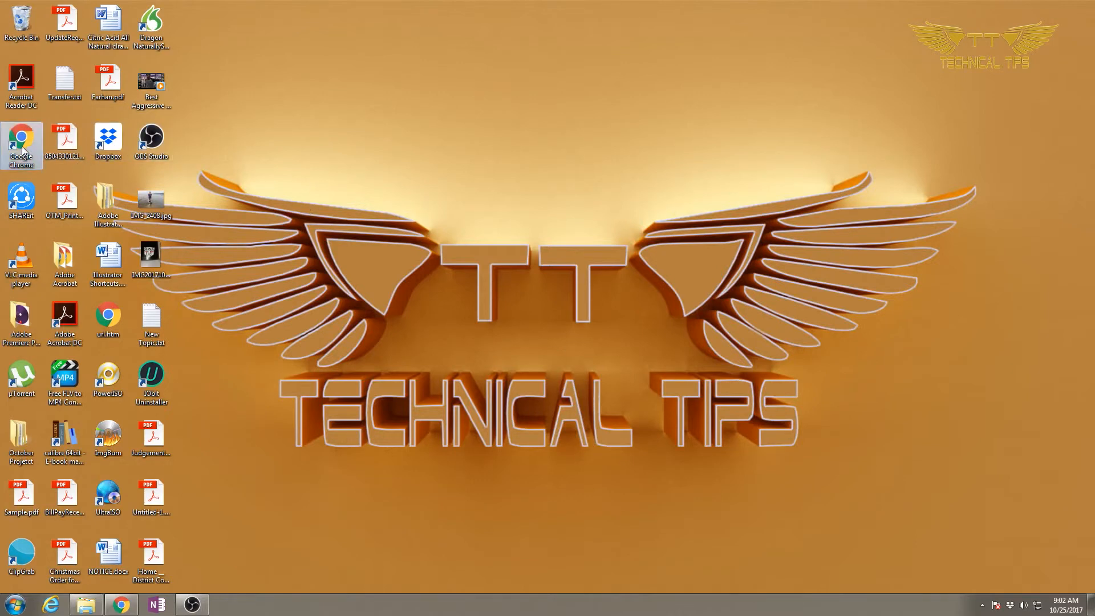
mouse_move(209, 201)
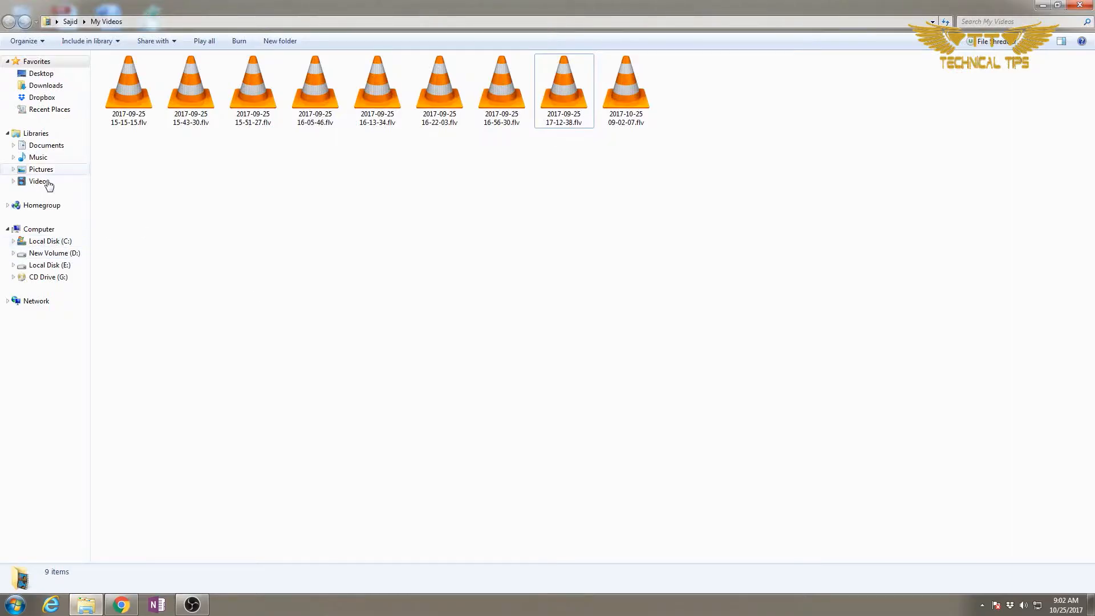
click(45, 85)
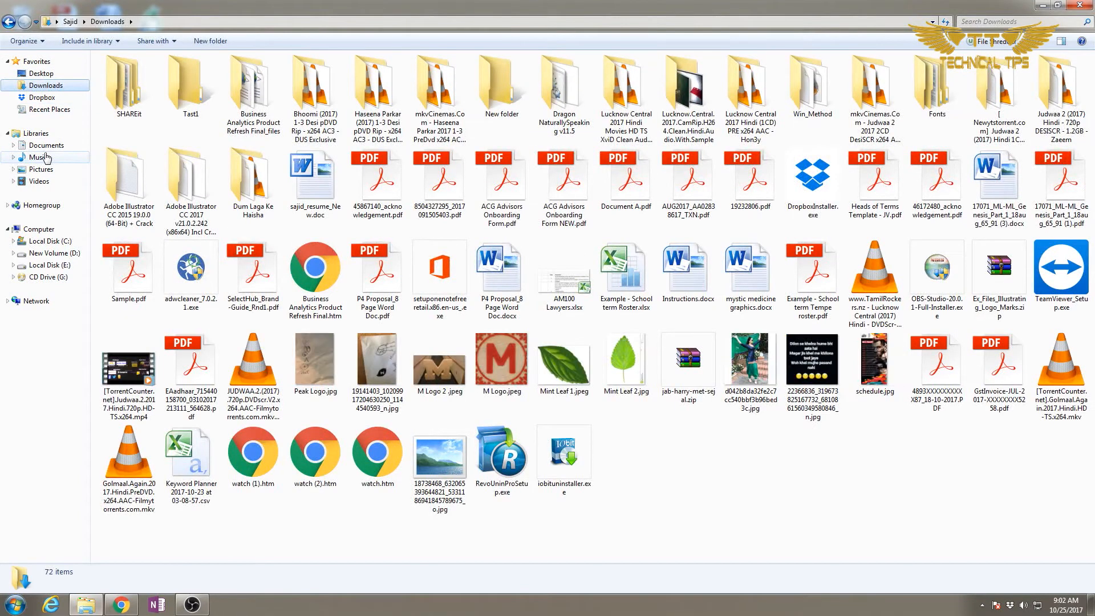
click(46, 145)
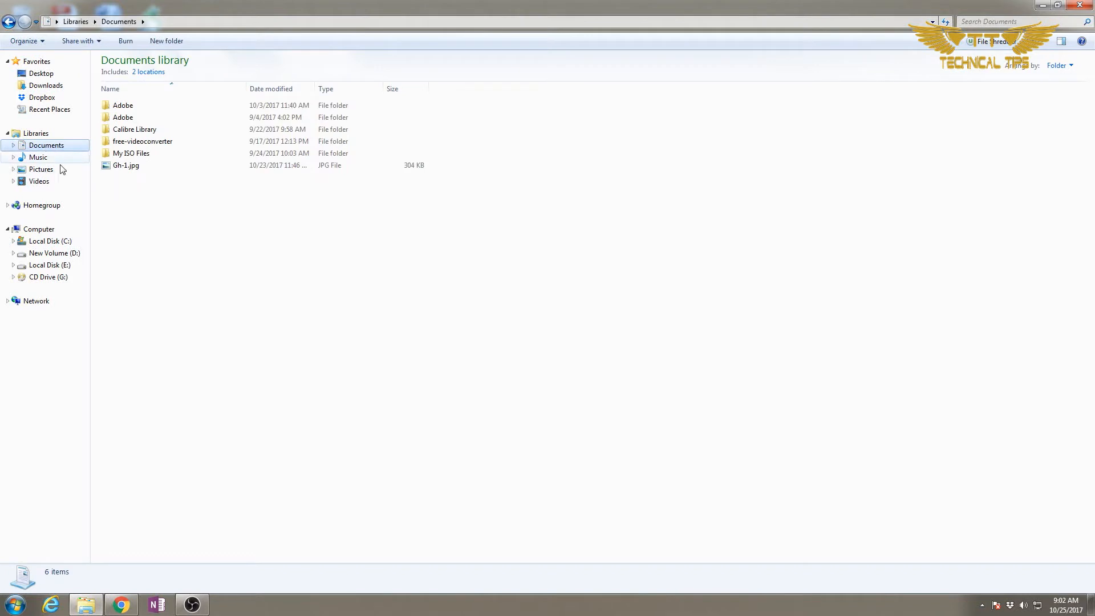
click(122, 105)
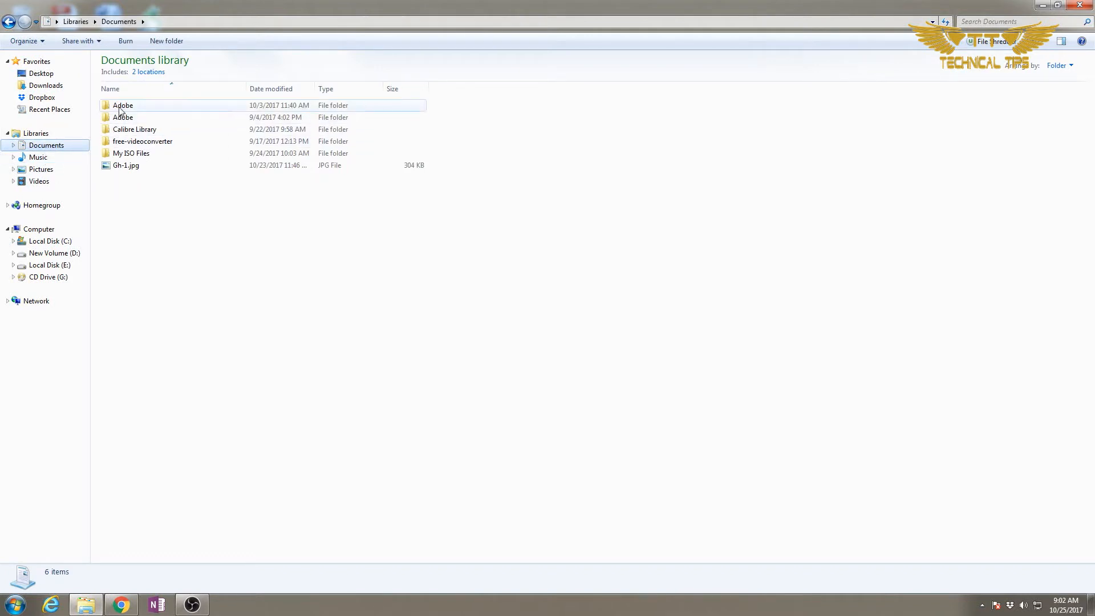
click(122, 105)
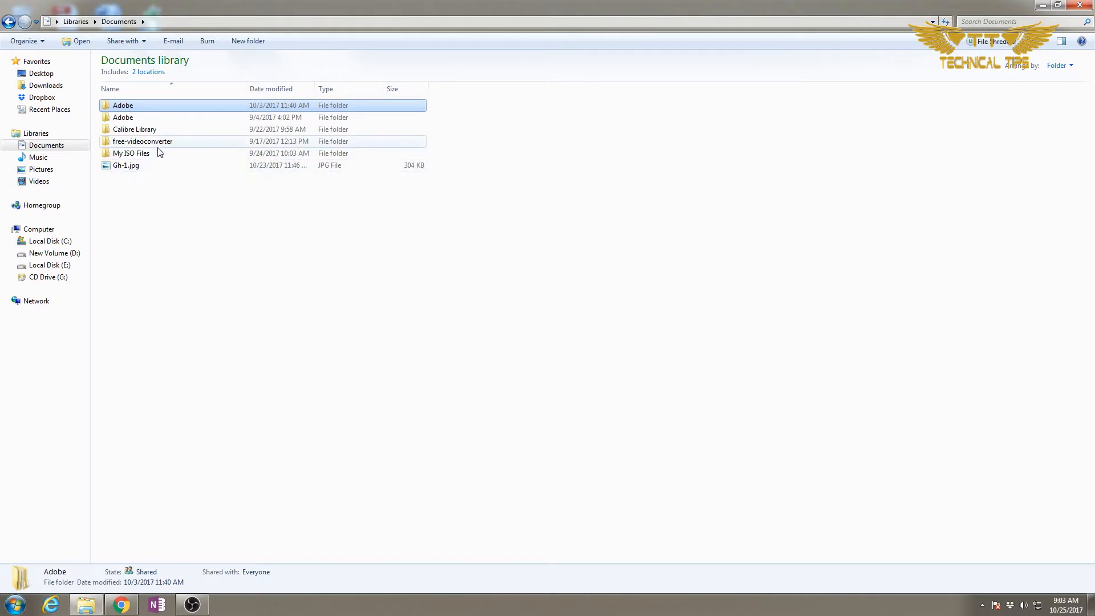
click(122, 105)
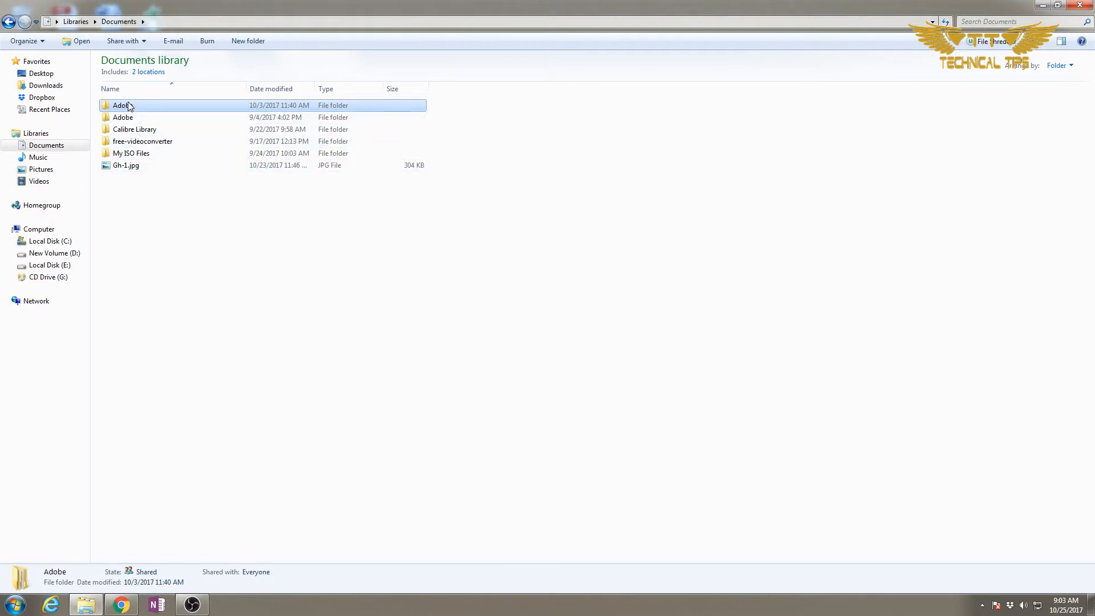
double_click(122, 105)
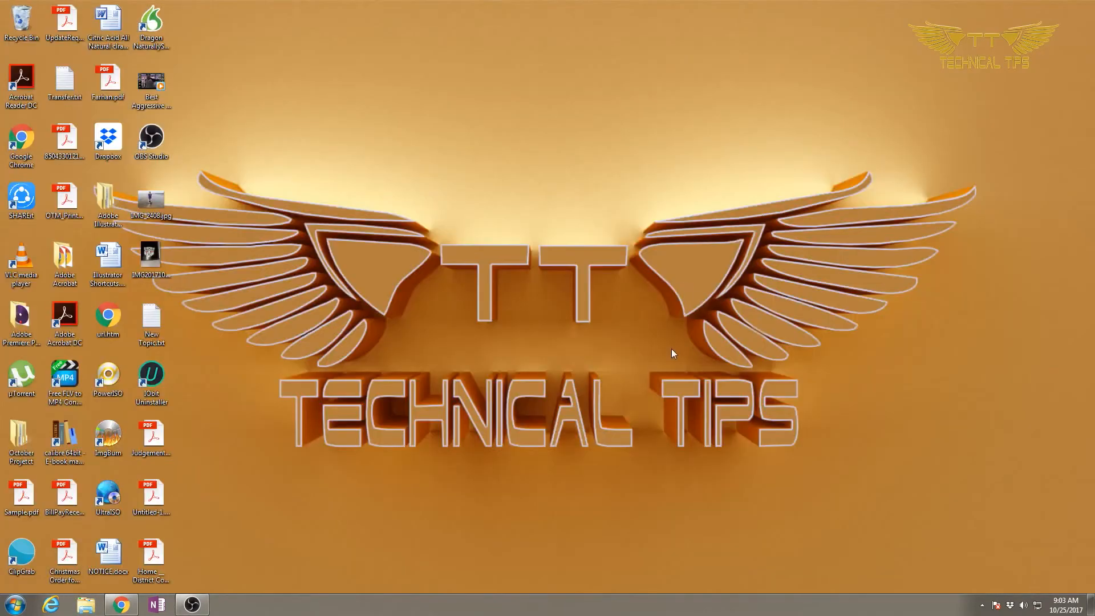
mouse_move(664, 345)
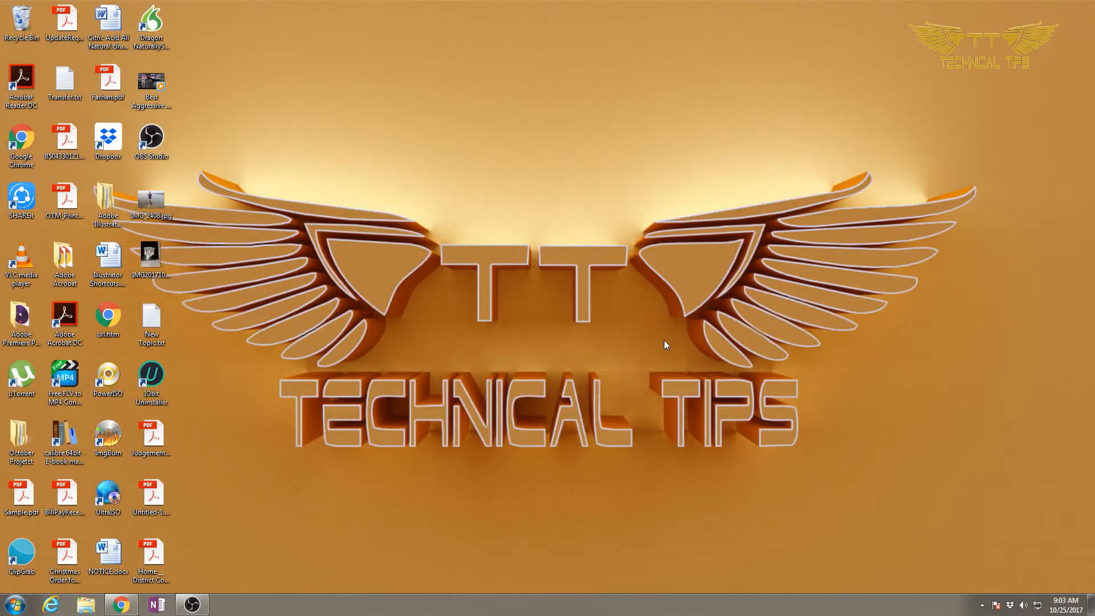
mouse_move(259, 533)
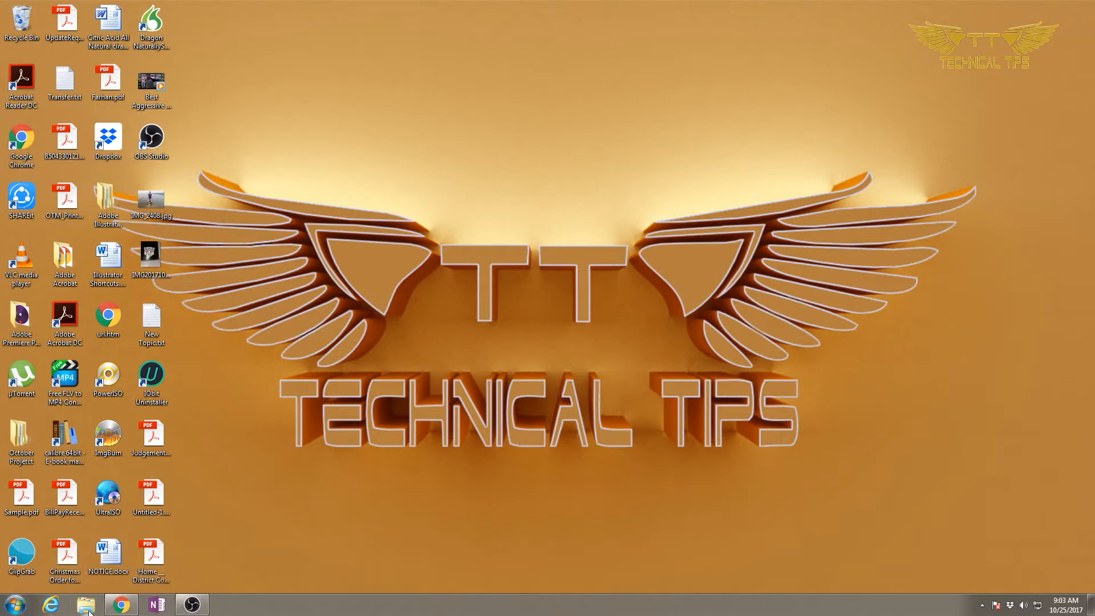
Step: Search the Start Menu for 'folder', fix the typo, and open Folder Options
click(11, 604)
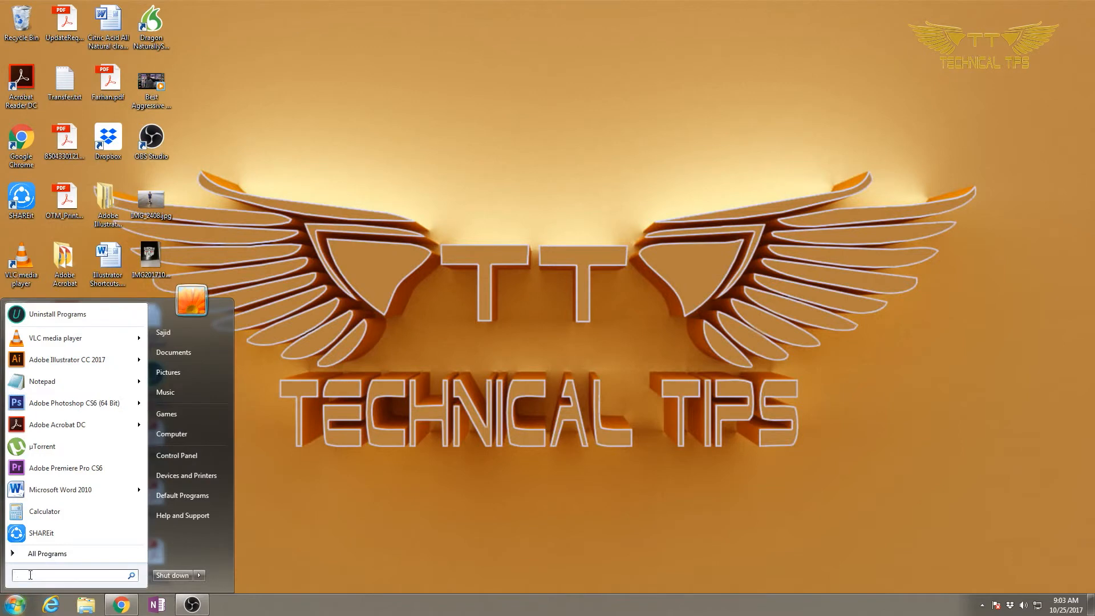
text(folce)
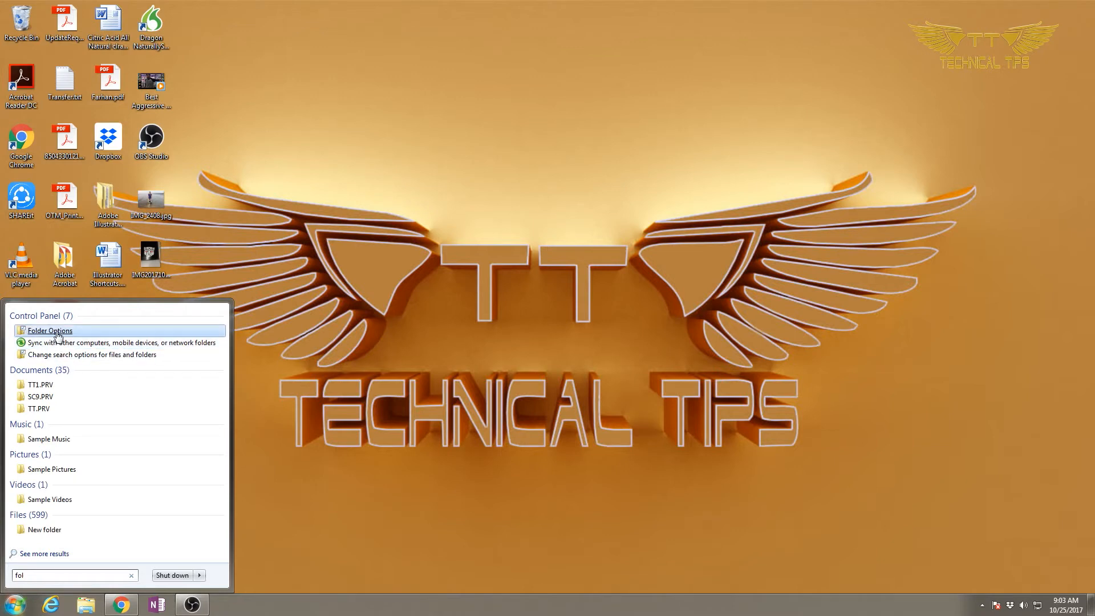
mouse_move(38, 575)
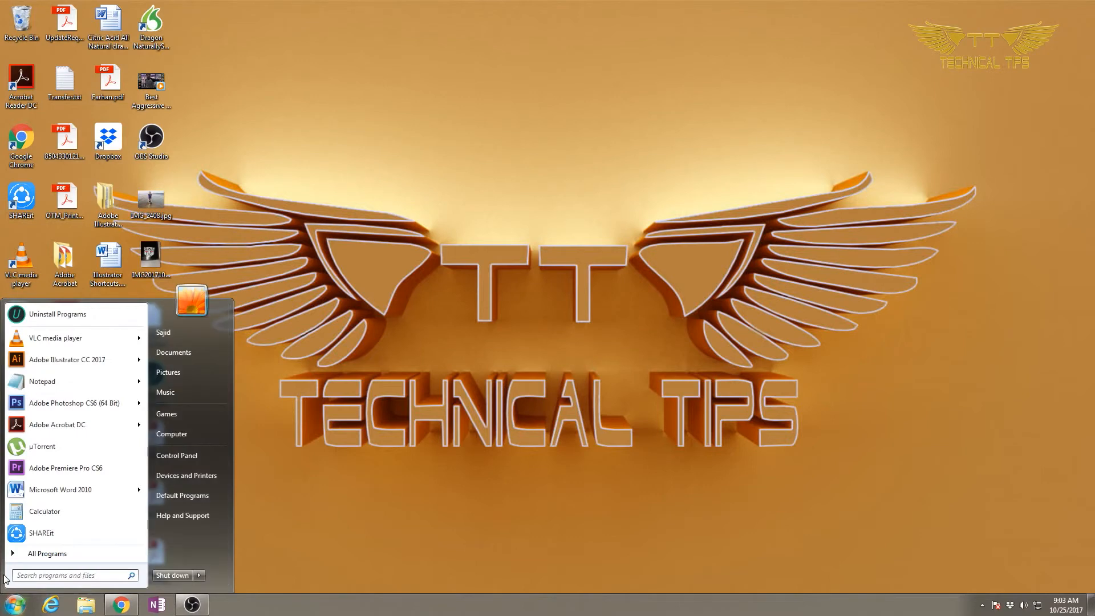
click(70, 575)
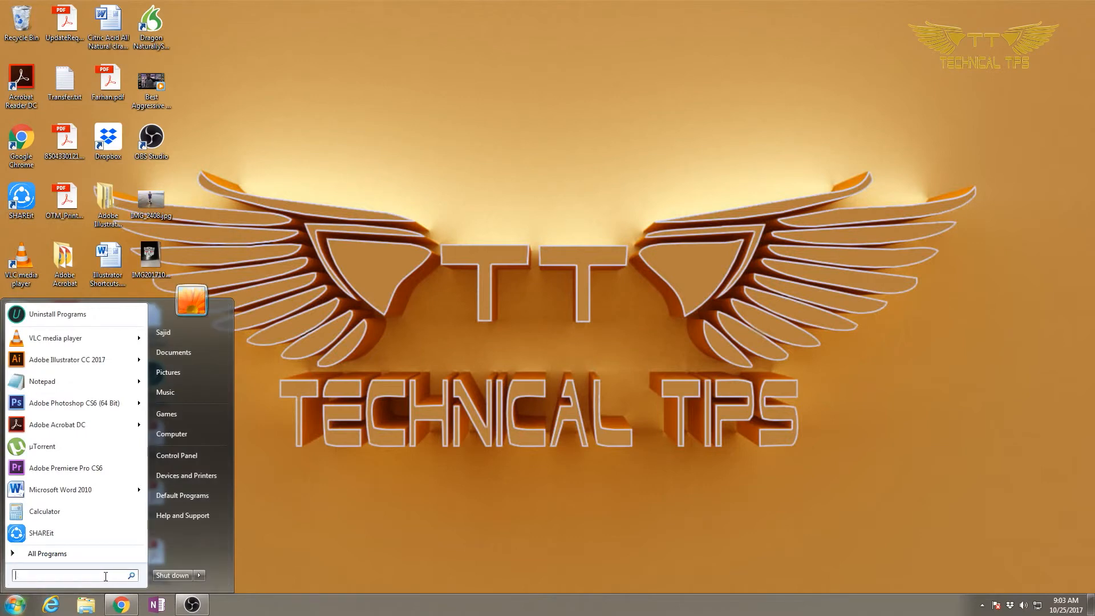
text(fole)
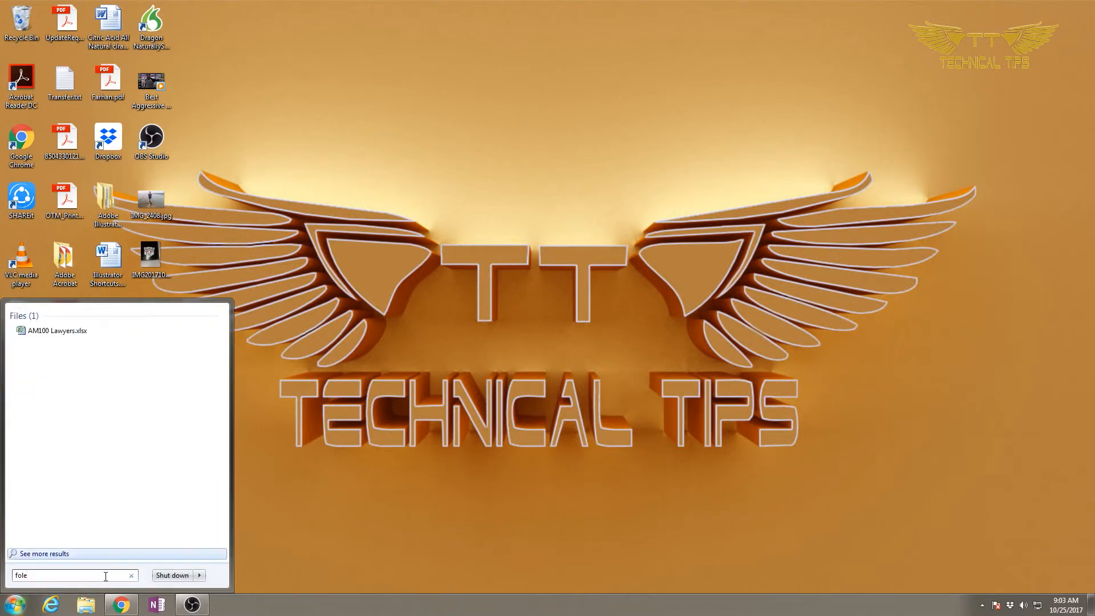
key(backspace)
text(d)
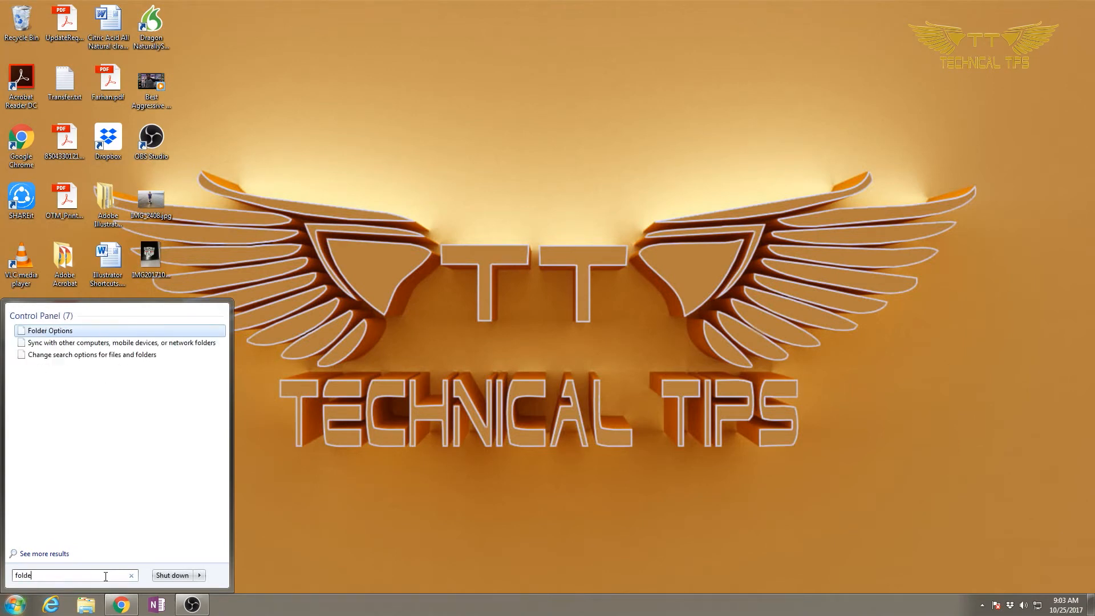
click(51, 330)
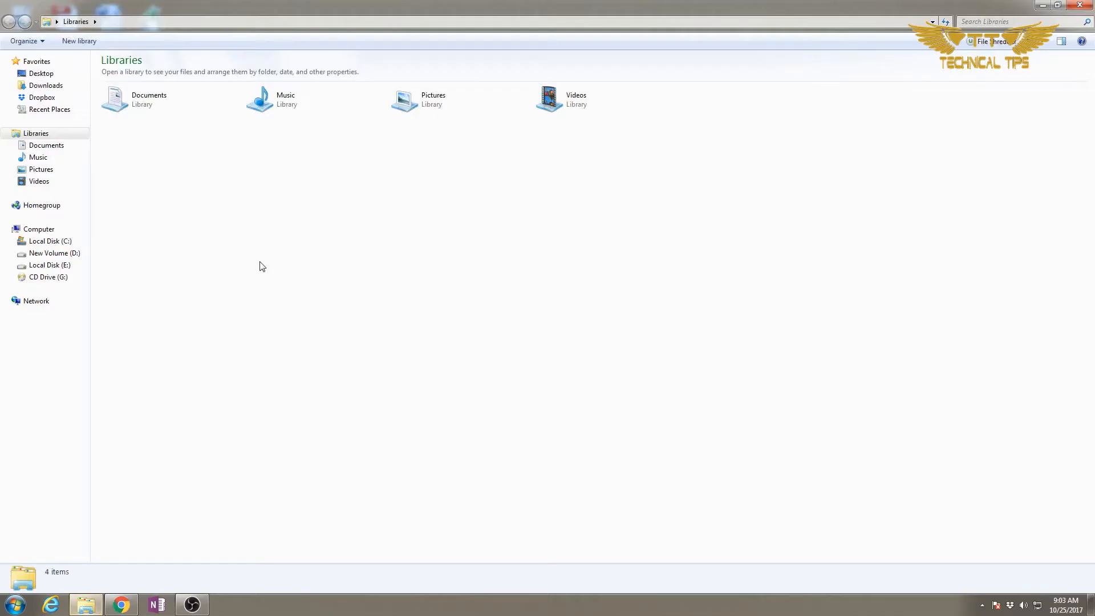
Step: Via Organize > Folder and search options, apply 'Single-click to open an item'
click(24, 40)
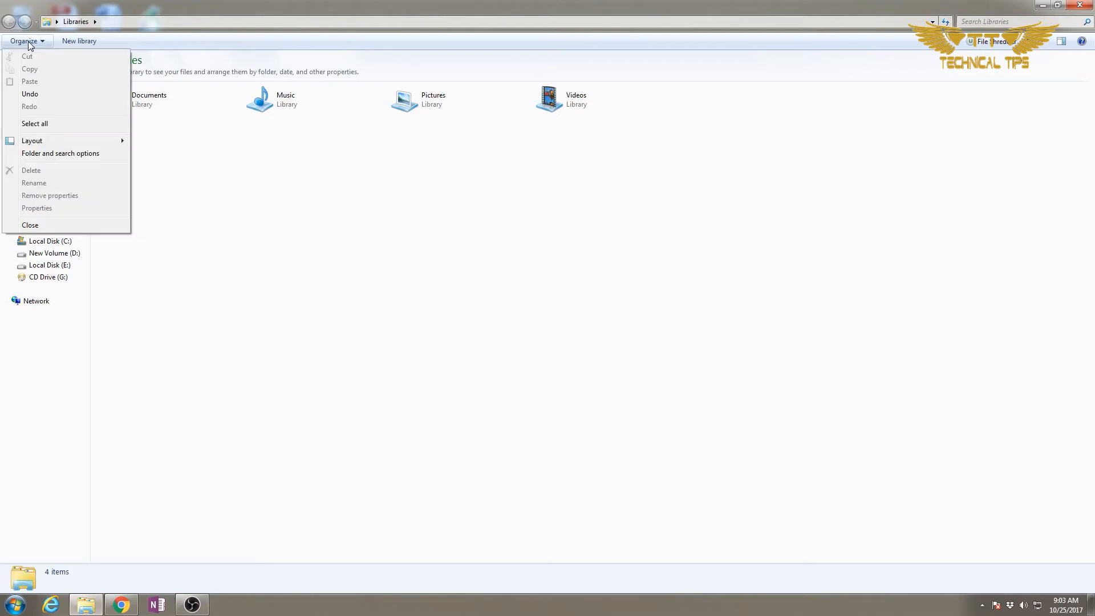
click(60, 153)
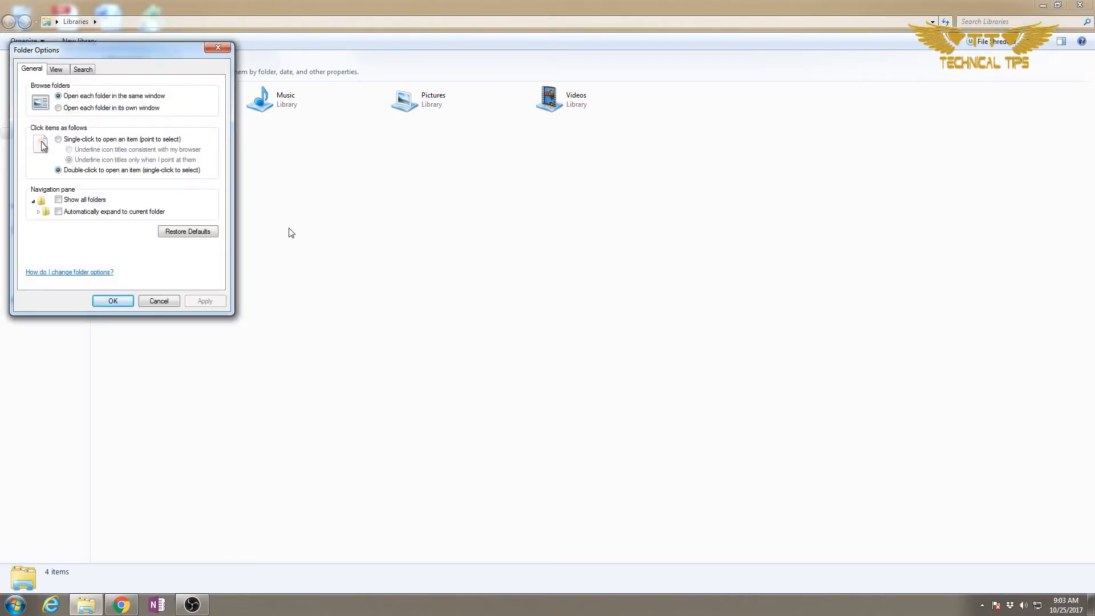
mouse_move(137, 195)
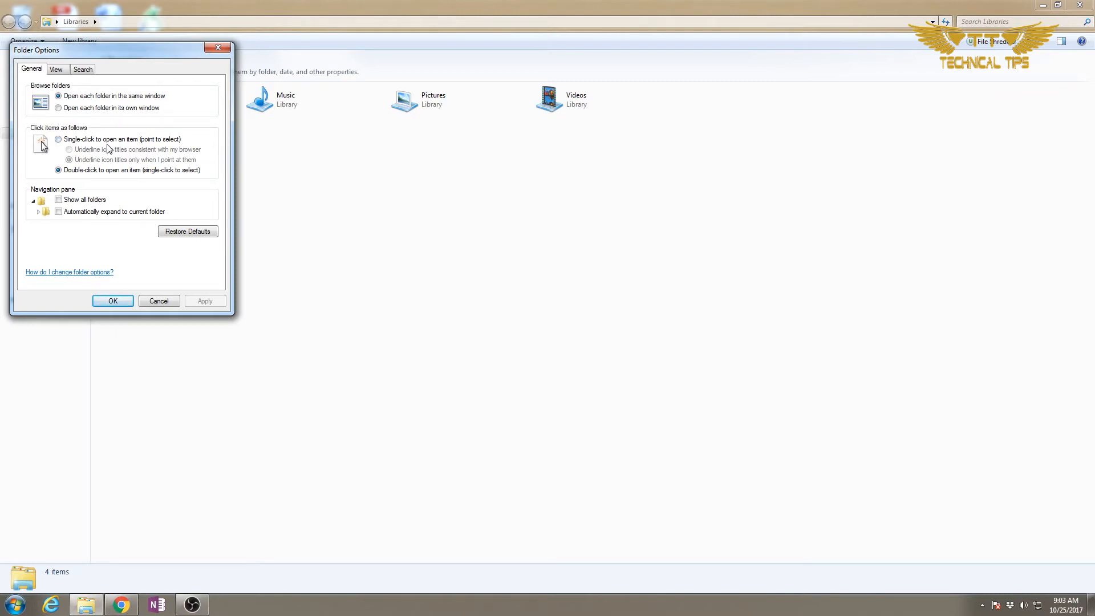
click(58, 139)
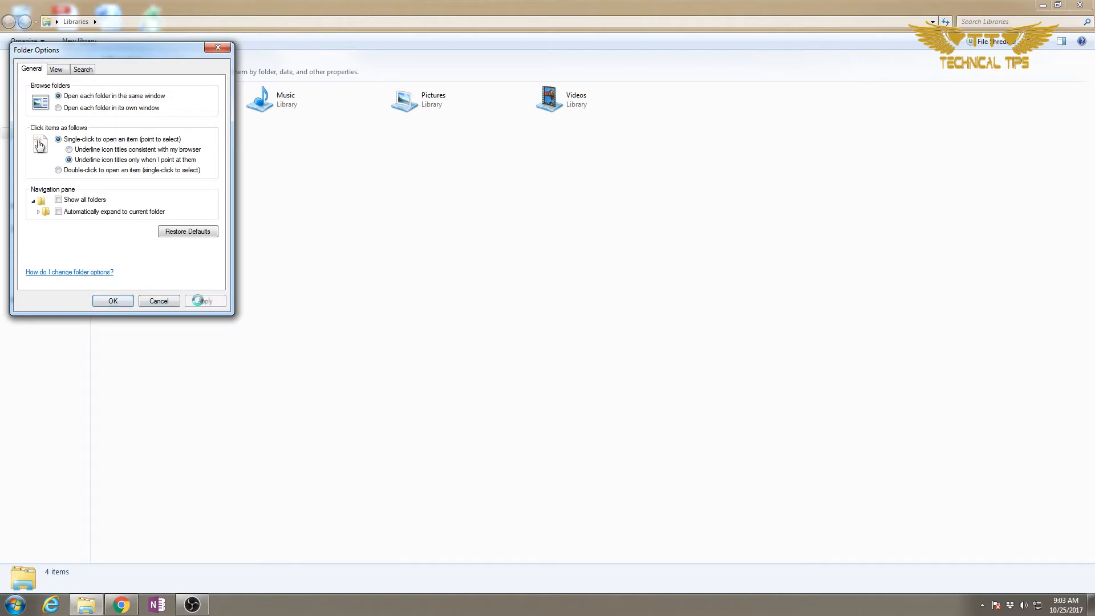
click(113, 301)
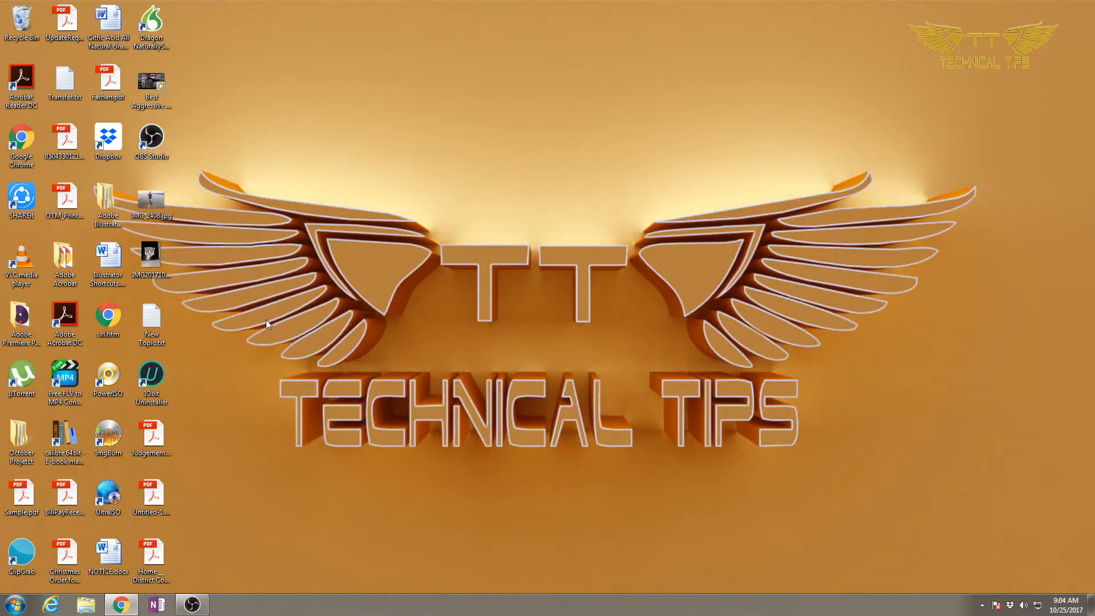
click(22, 144)
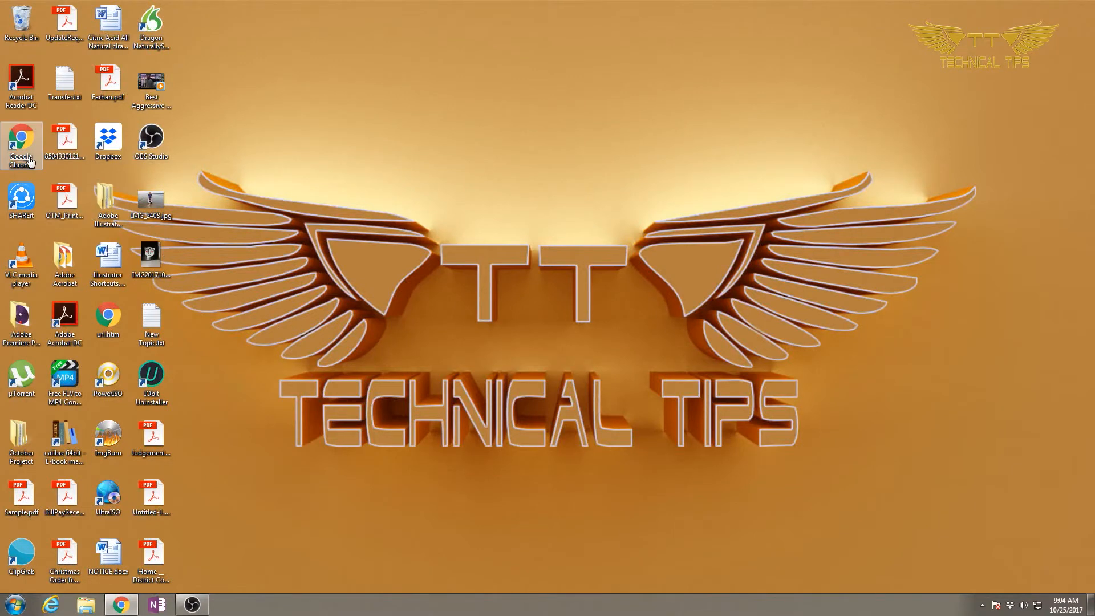
click(21, 143)
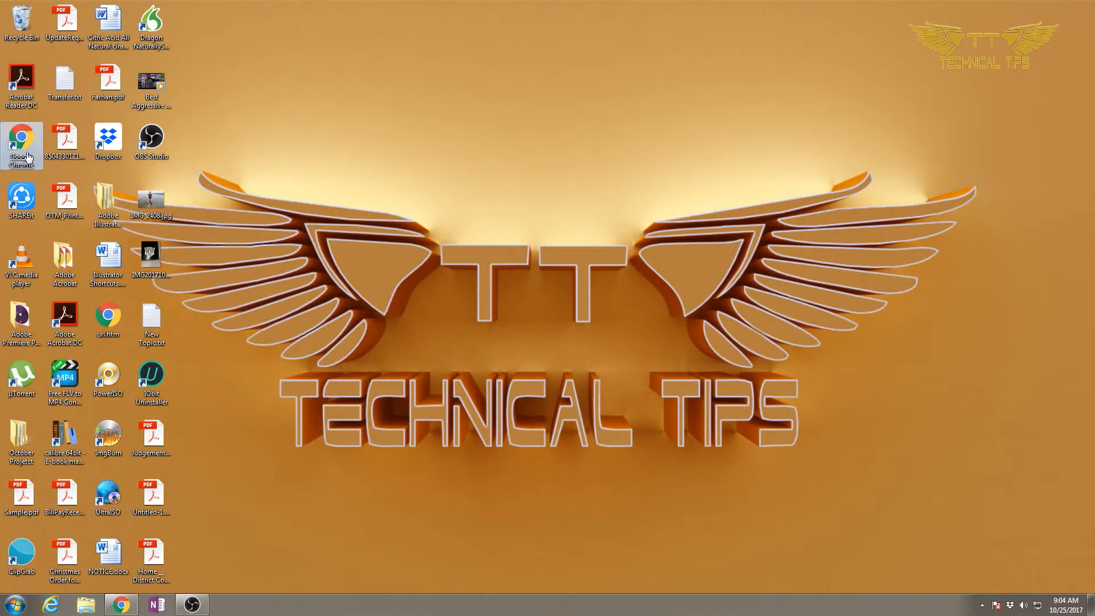
double_click(21, 145)
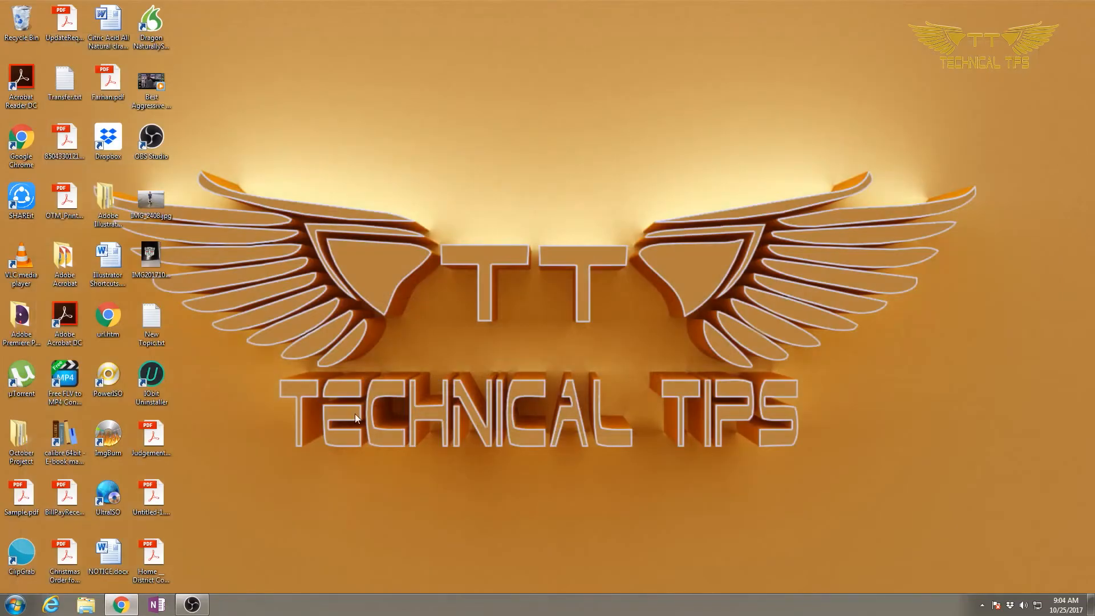
click(85, 604)
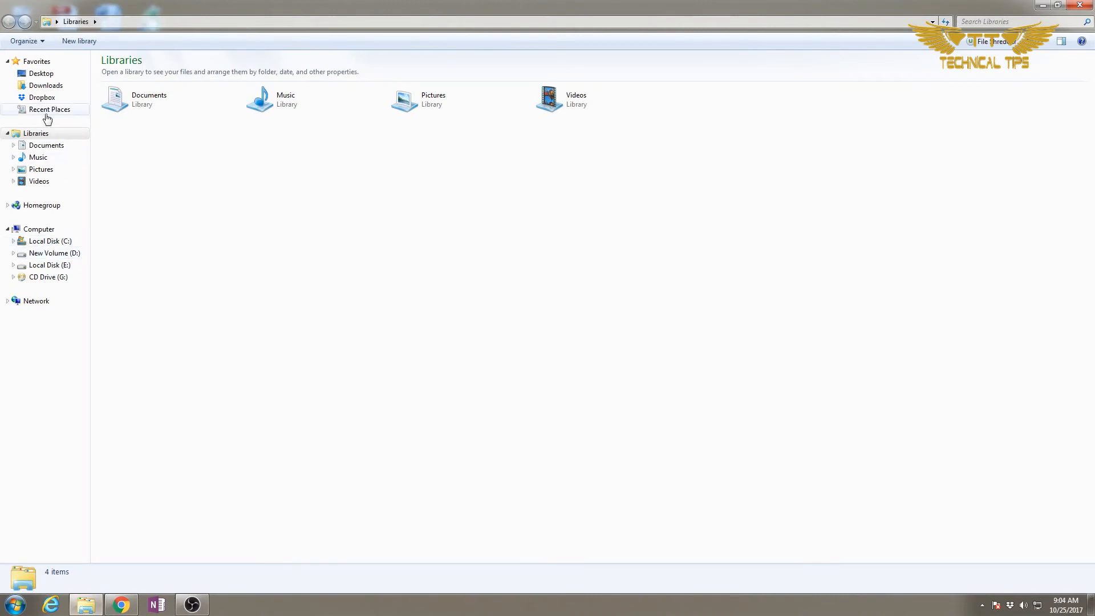
Step: Open Documents then the Adobe folder, close the Explorer window, and bring up Start
double_click(148, 100)
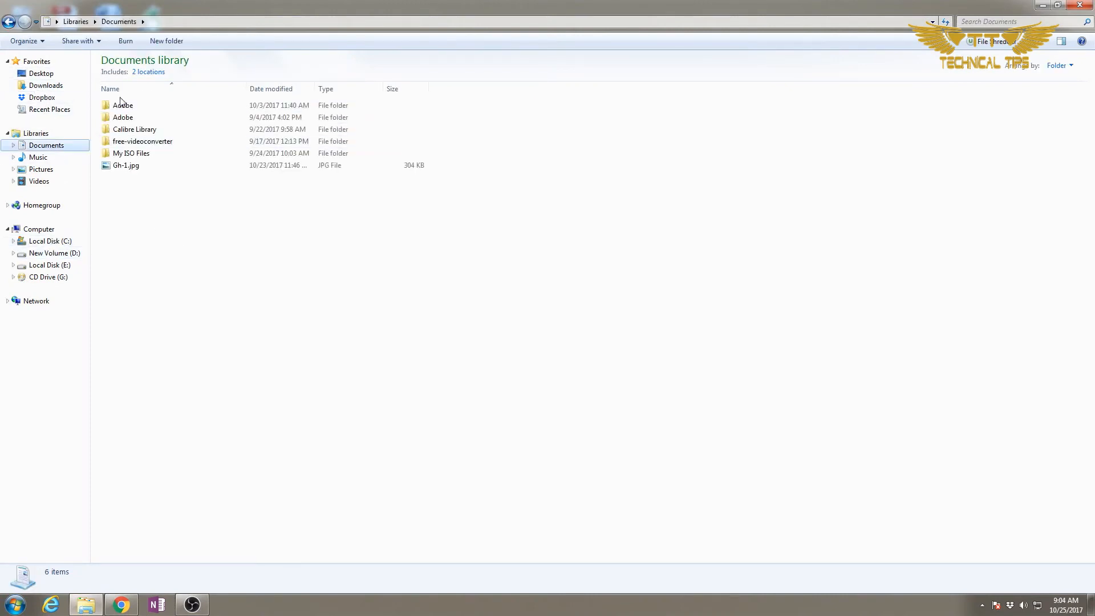
double_click(122, 105)
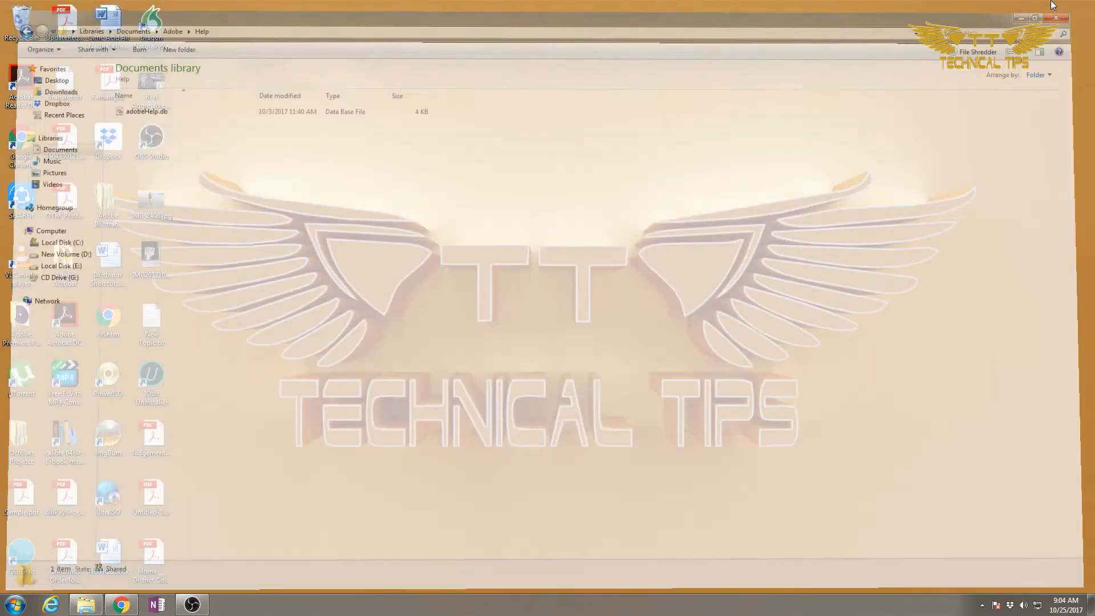
click(1055, 19)
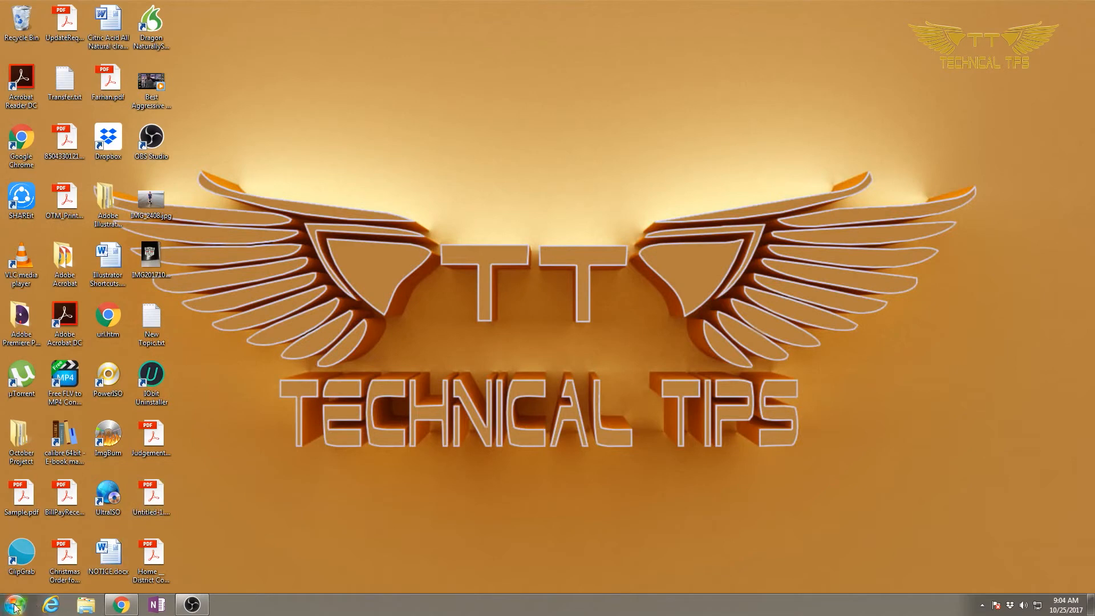
click(13, 603)
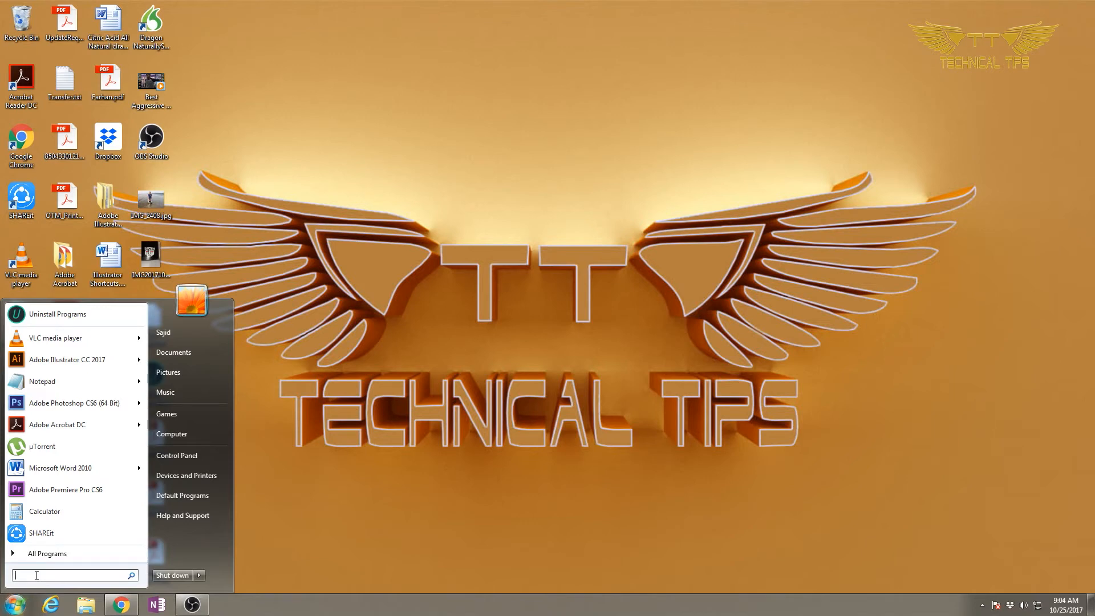
Step: Search 'fo' to reopen Folder Options, choose 'Double-click to open an item', and click OK
text(folder)
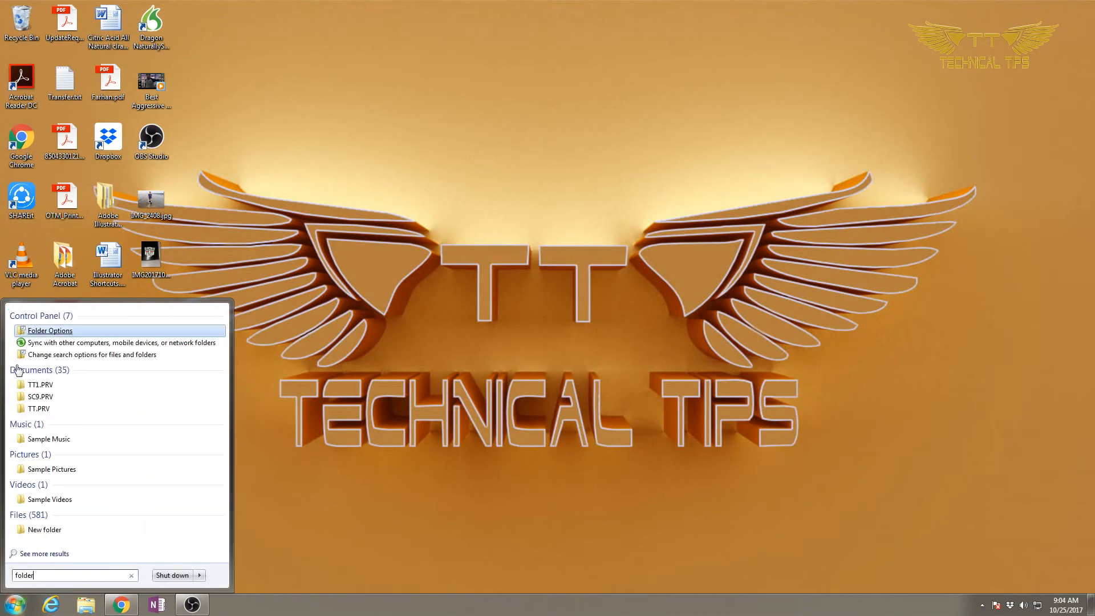
click(49, 331)
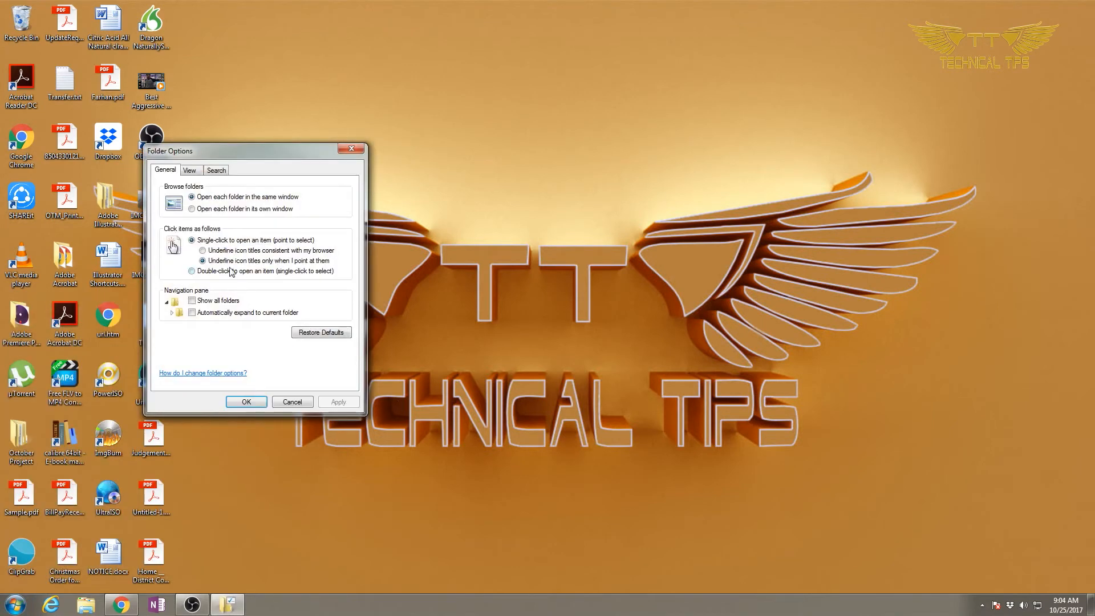
click(193, 271)
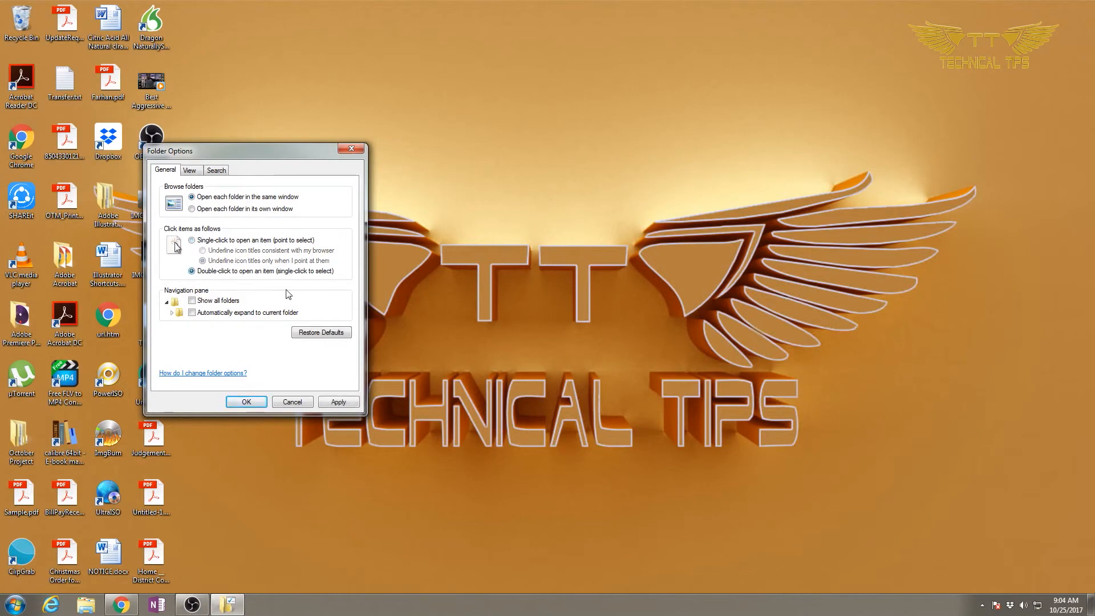
click(245, 402)
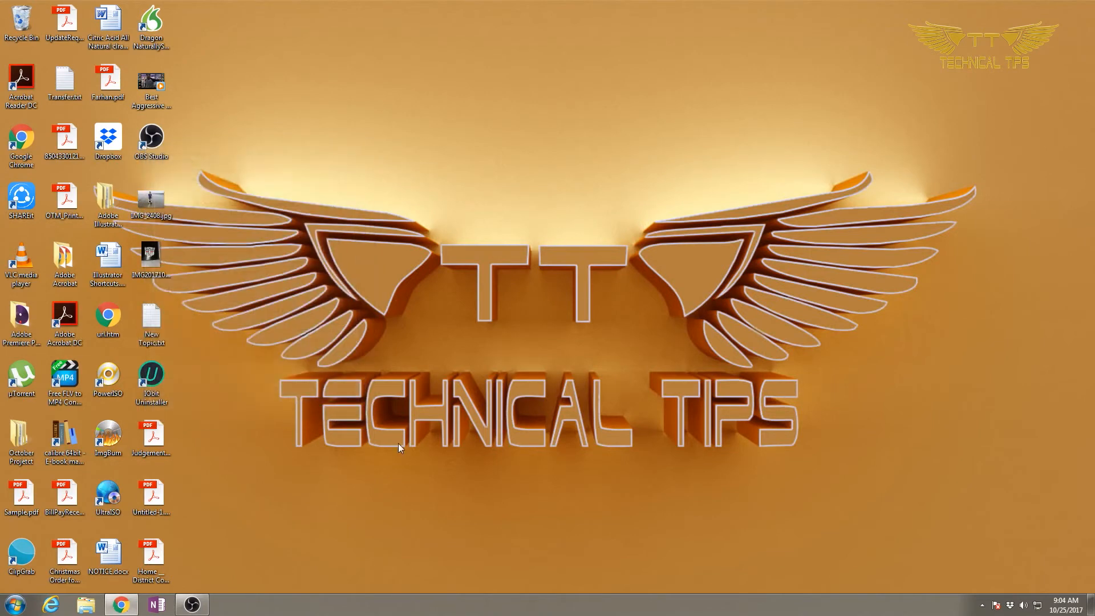
click(21, 144)
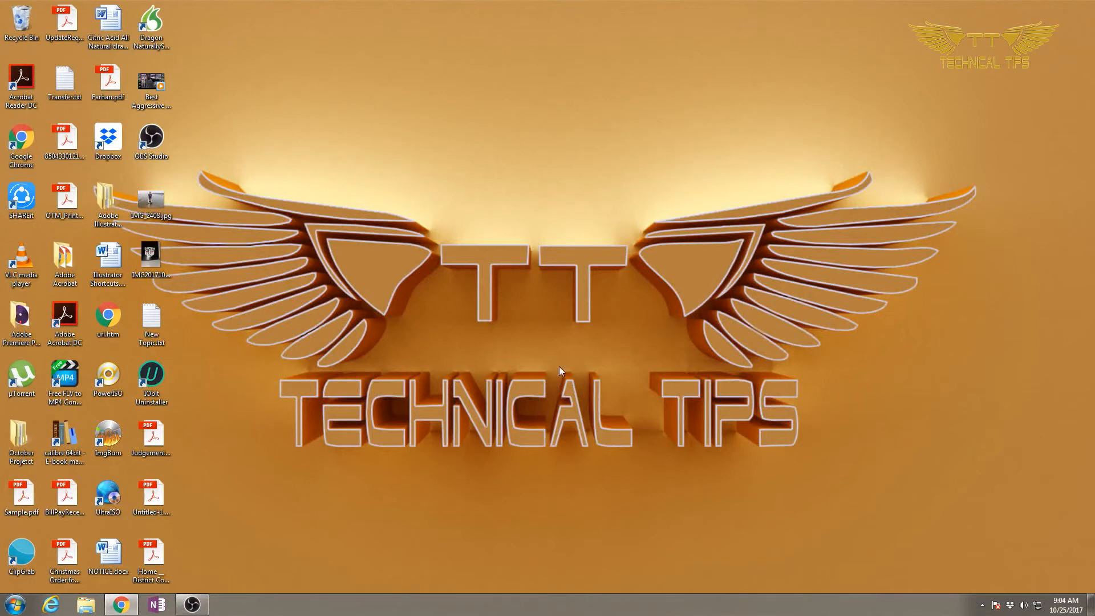
mouse_move(341, 506)
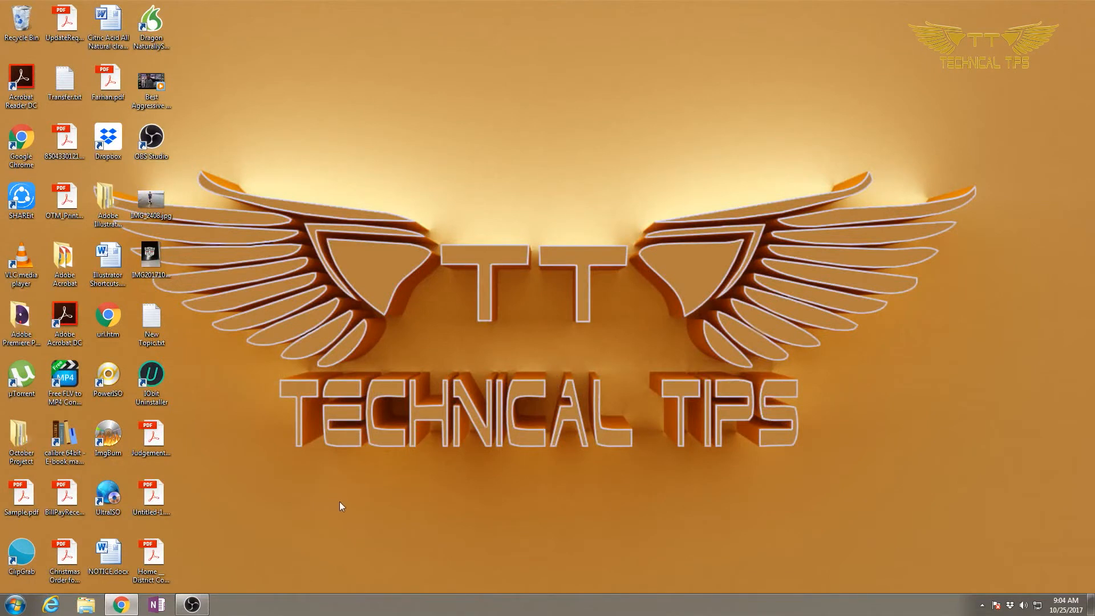
mouse_move(275, 554)
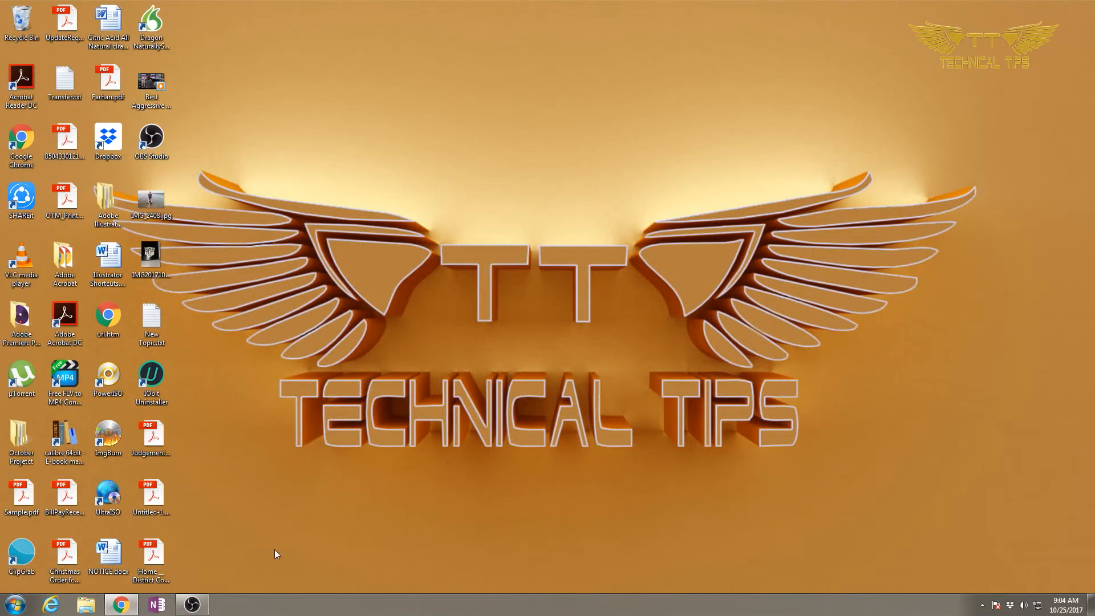
mouse_move(268, 552)
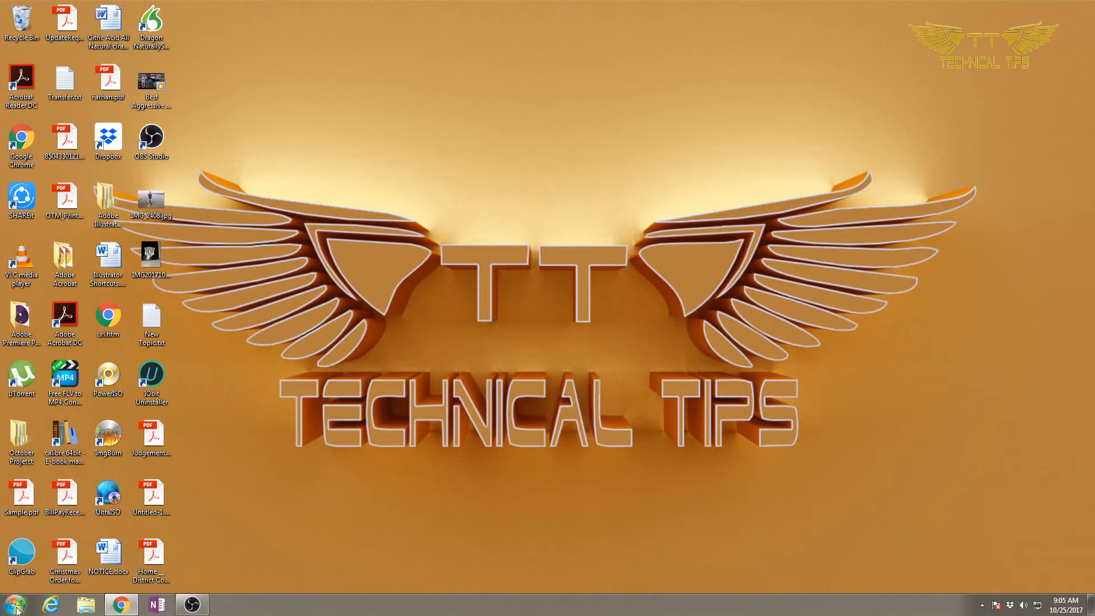
Step: Open and dismiss the Start menu search, then launch Windows Explorer from the taskbar
click(11, 603)
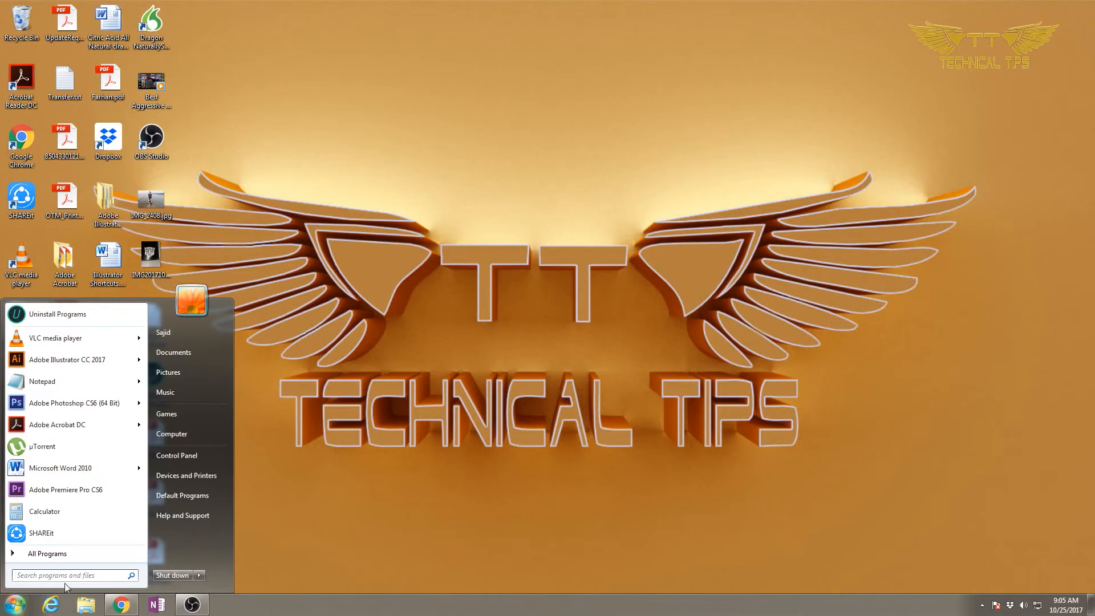
click(69, 575)
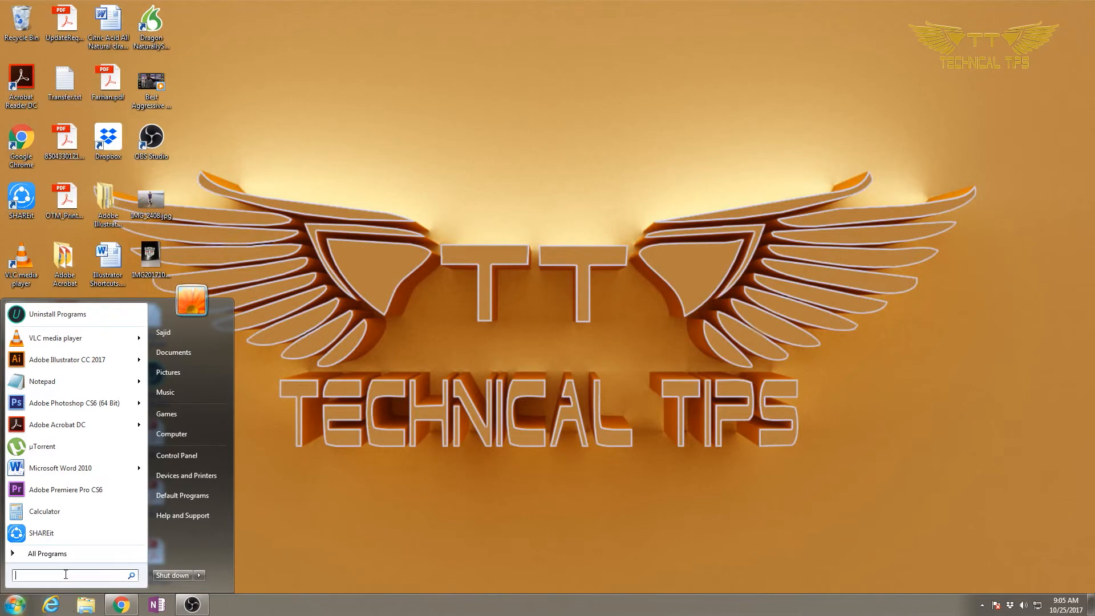
mouse_move(339, 439)
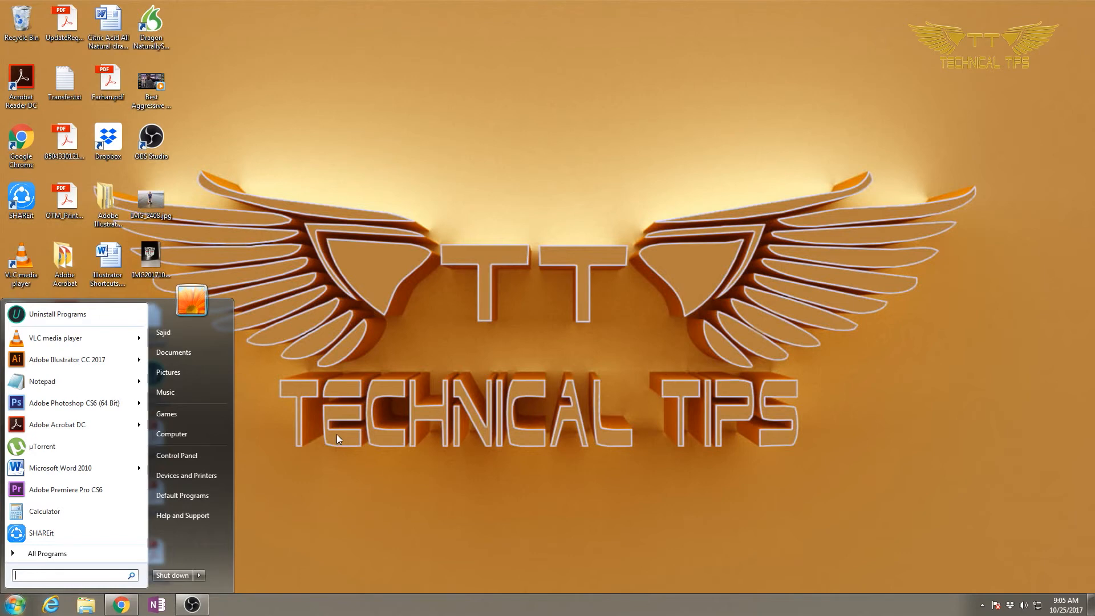
mouse_move(344, 406)
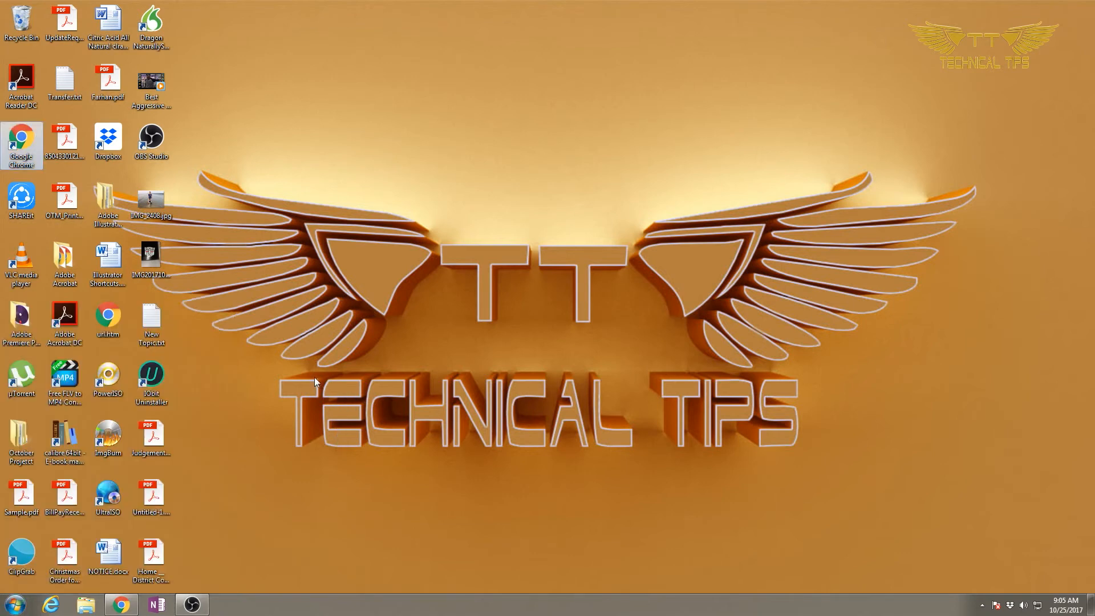
click(86, 605)
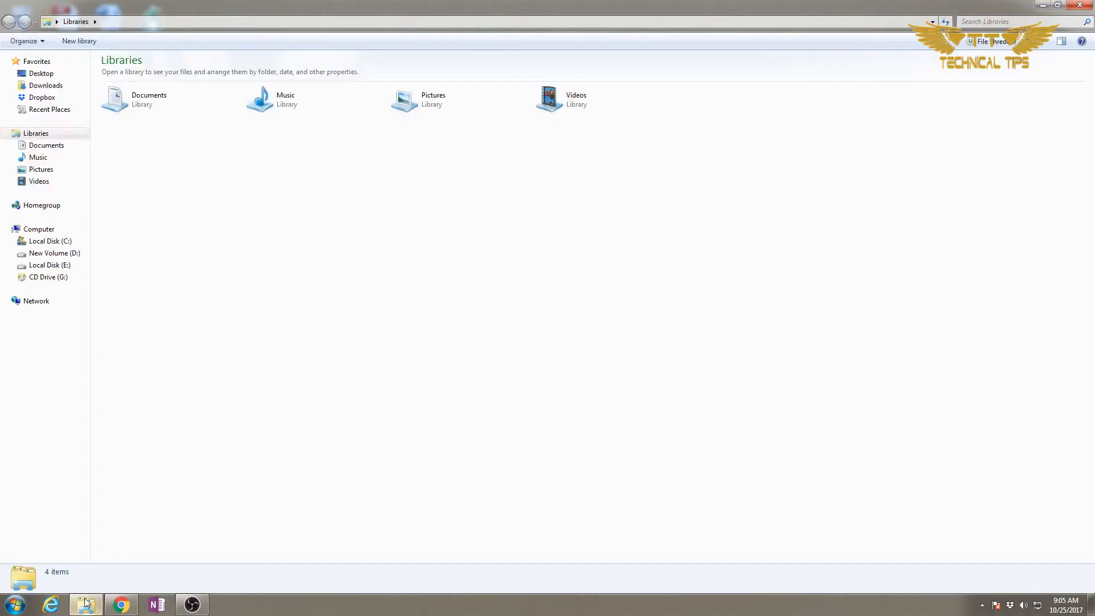
mouse_move(26, 40)
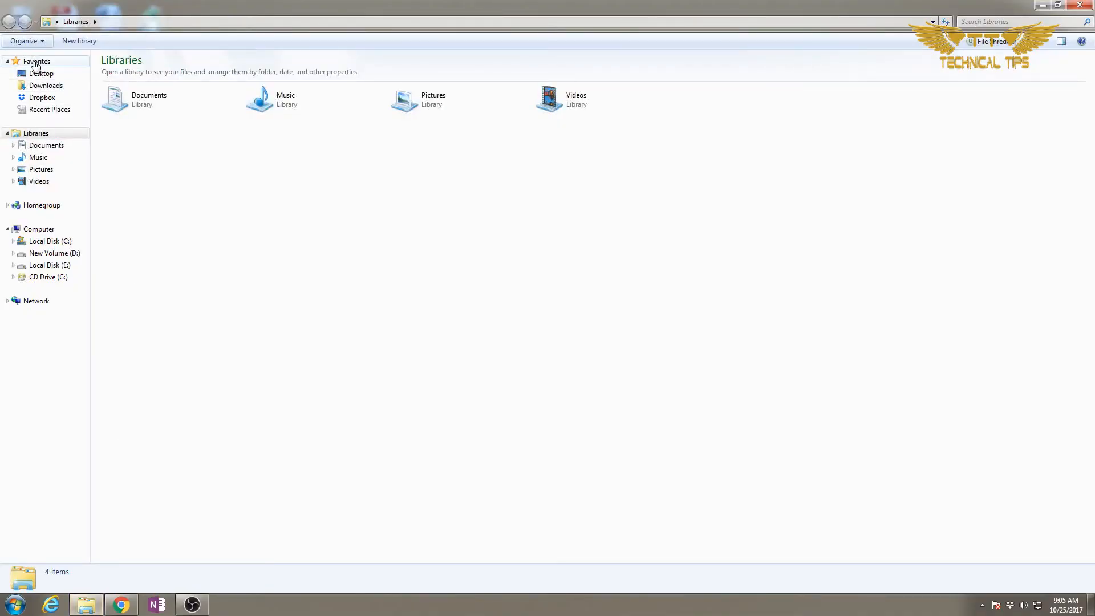
Step: Open Folder and search options from Explorer's Organize menu
click(26, 41)
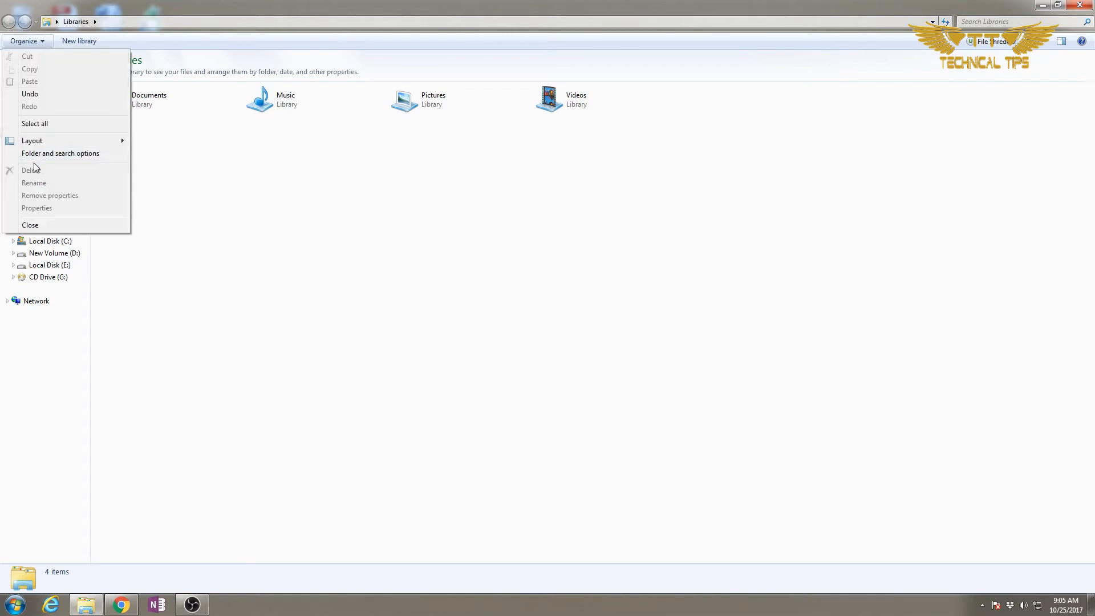
mouse_move(61, 153)
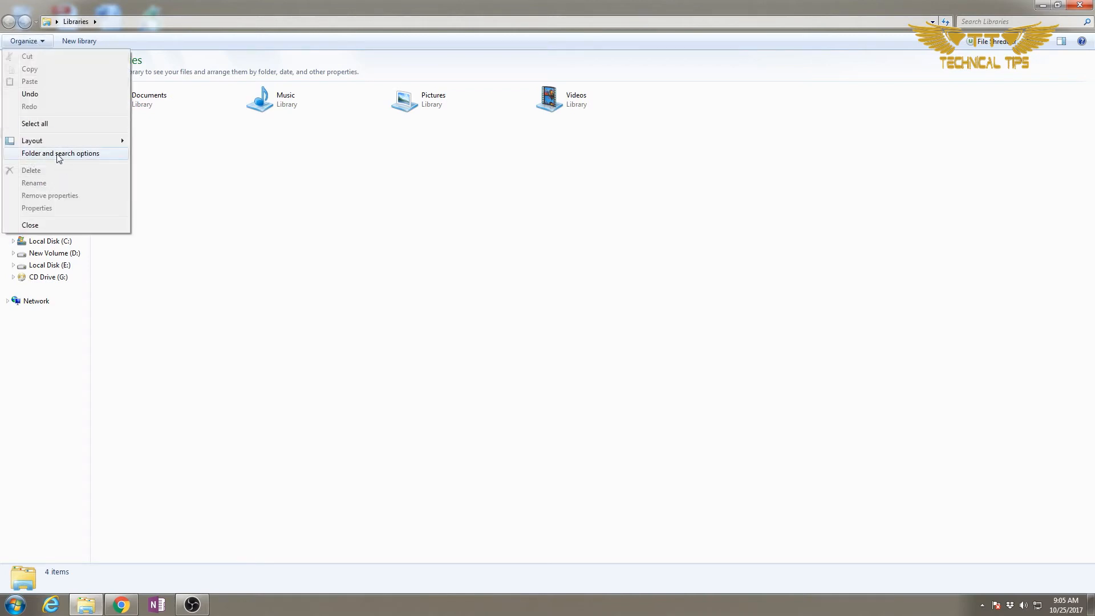
click(61, 152)
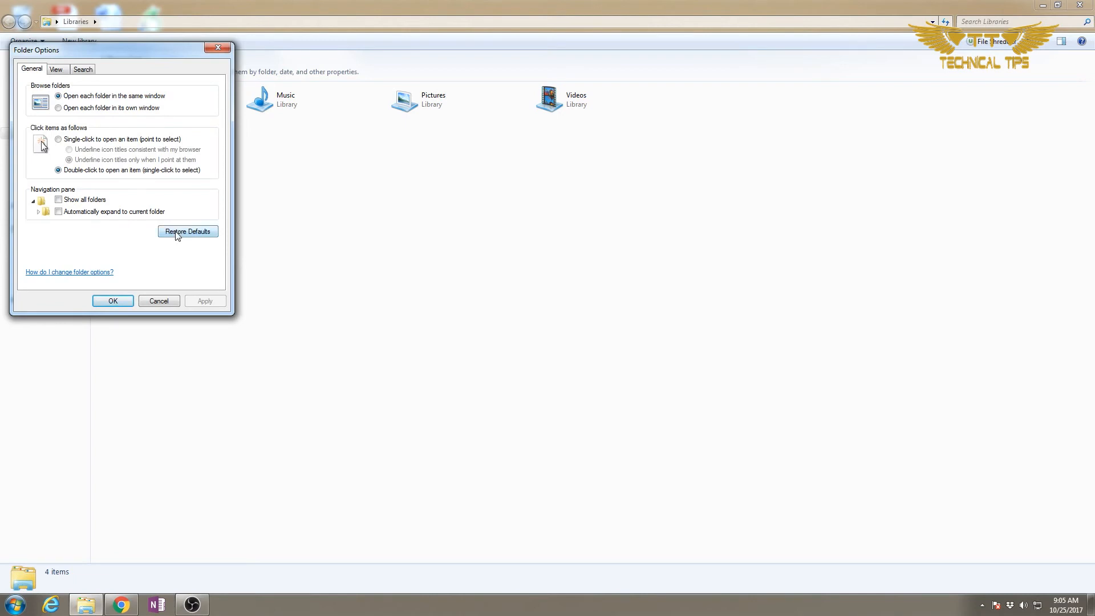
Step: Choose single-click opening with icon titles always underlined like the browser, and confirm with OK
click(59, 139)
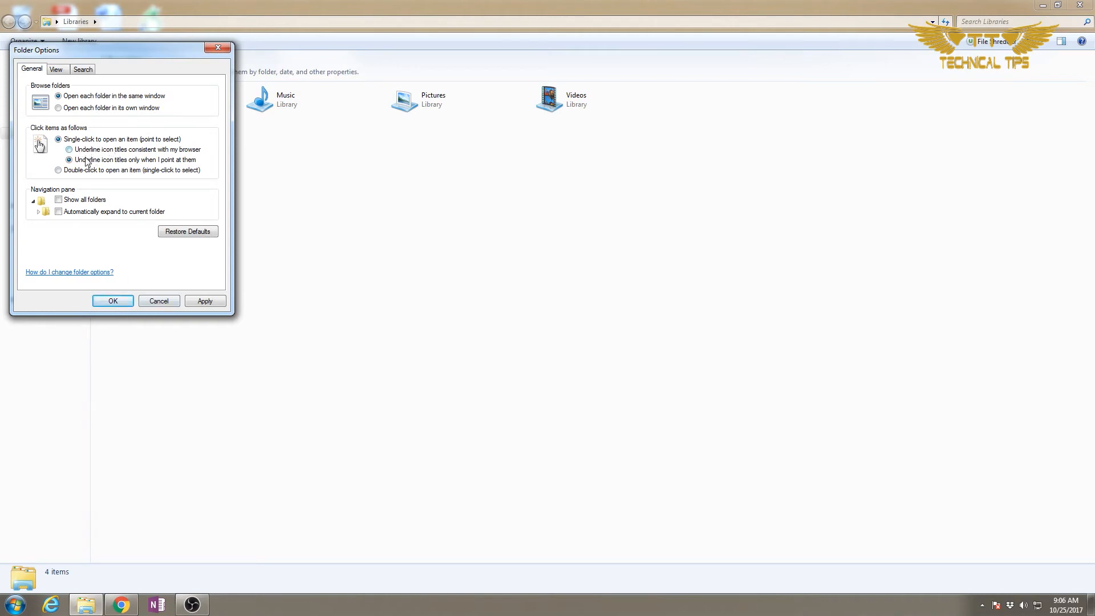
click(69, 159)
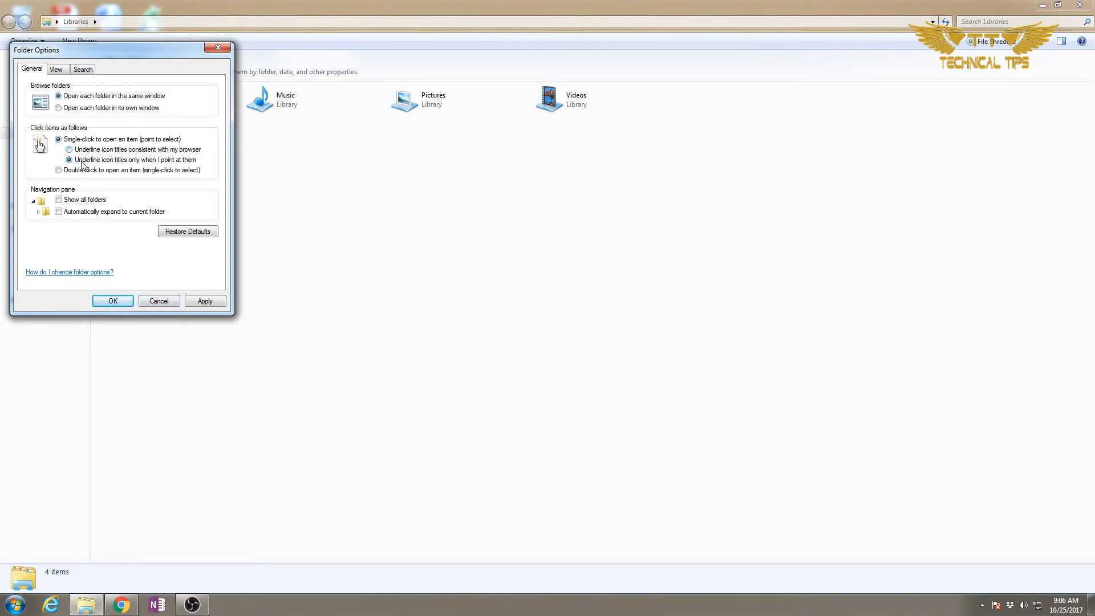
click(69, 159)
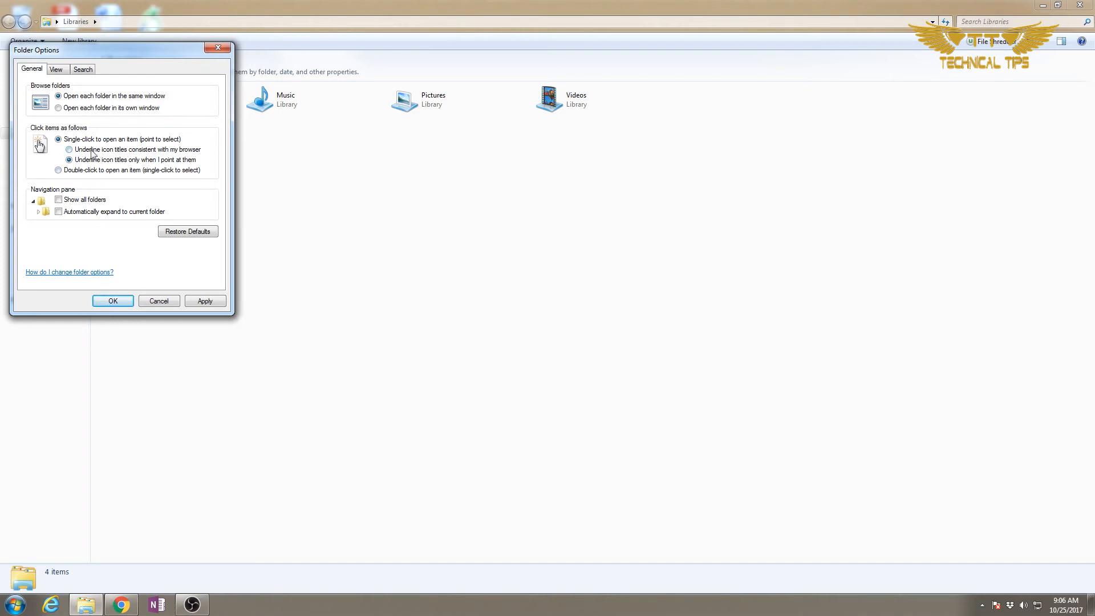
click(69, 149)
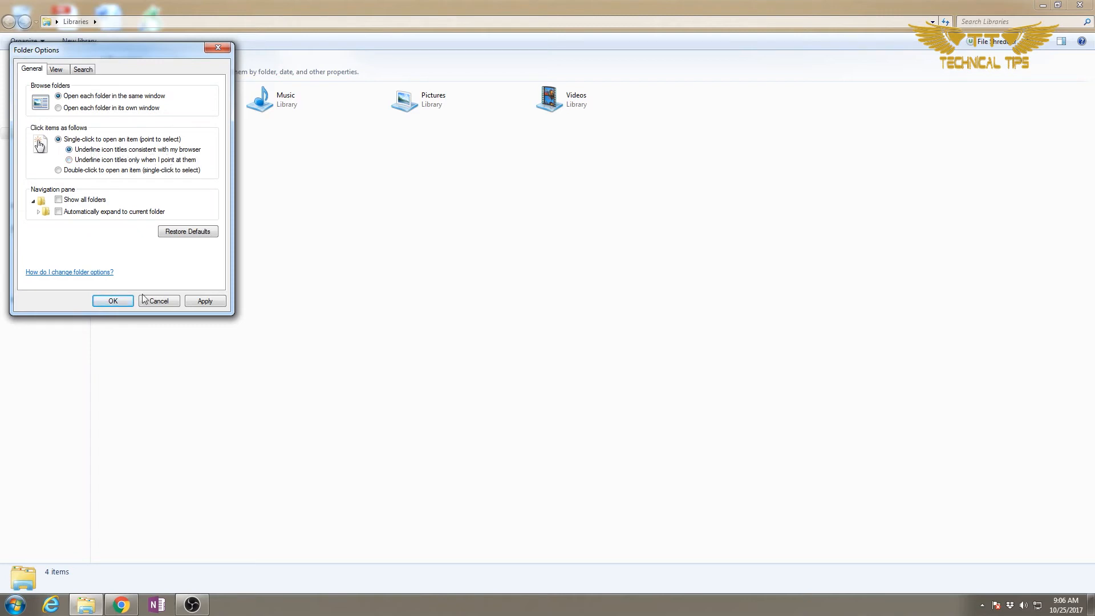
click(113, 301)
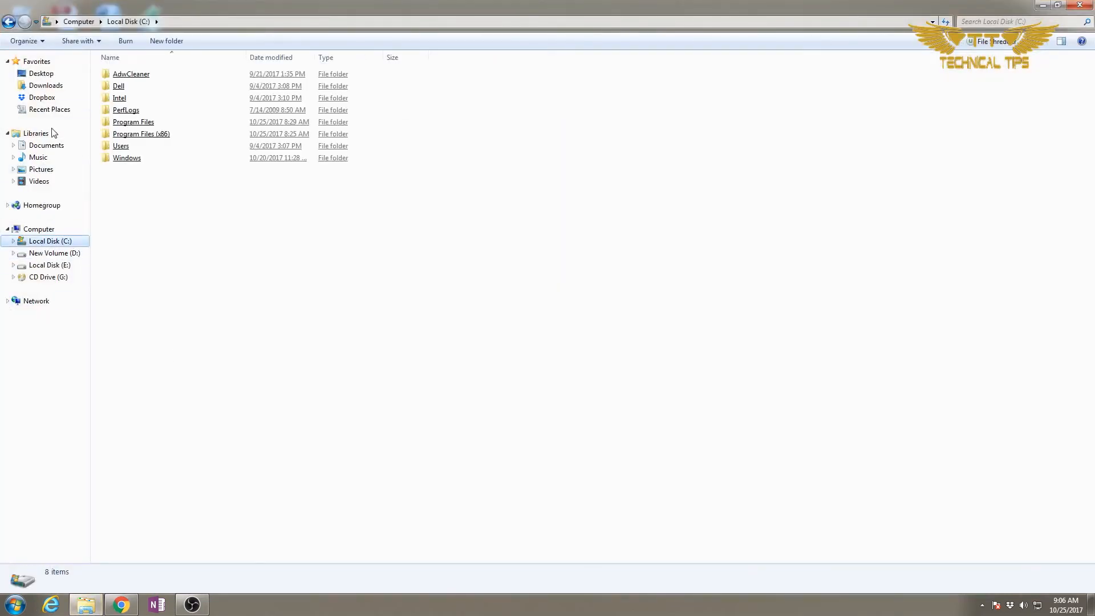
mouse_move(609, 68)
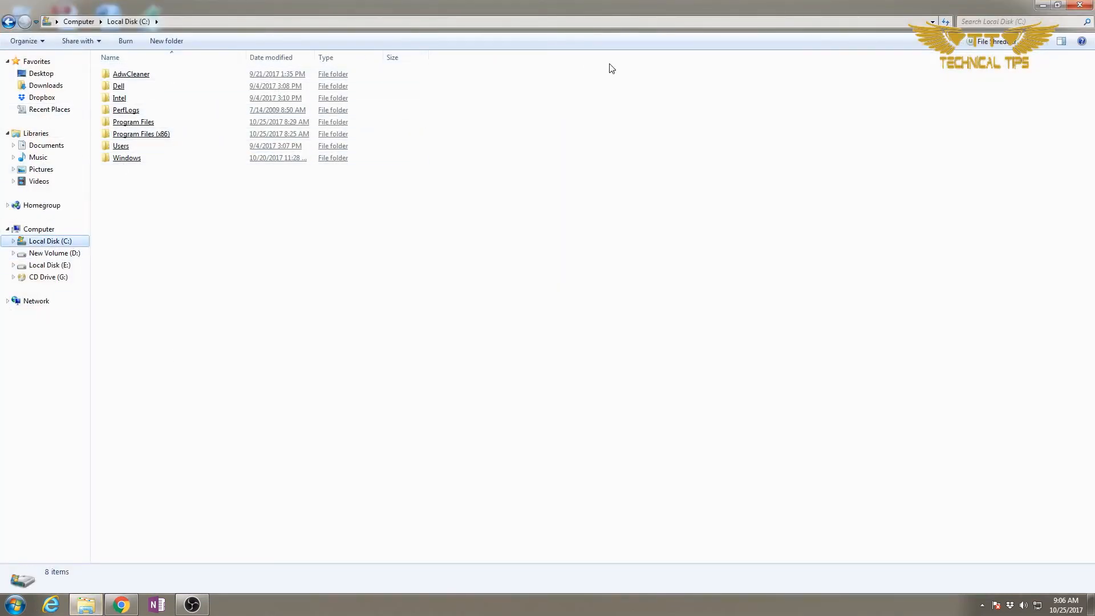
Step: Reopen Folder and search options and apply 'Underline icon titles only when I point at them'
click(24, 41)
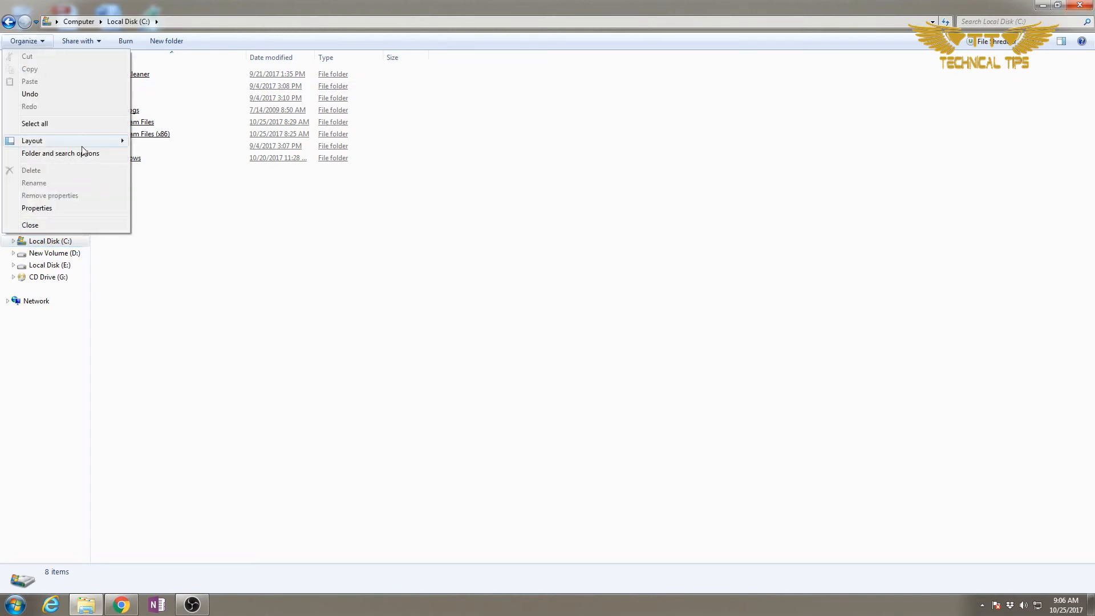
click(60, 153)
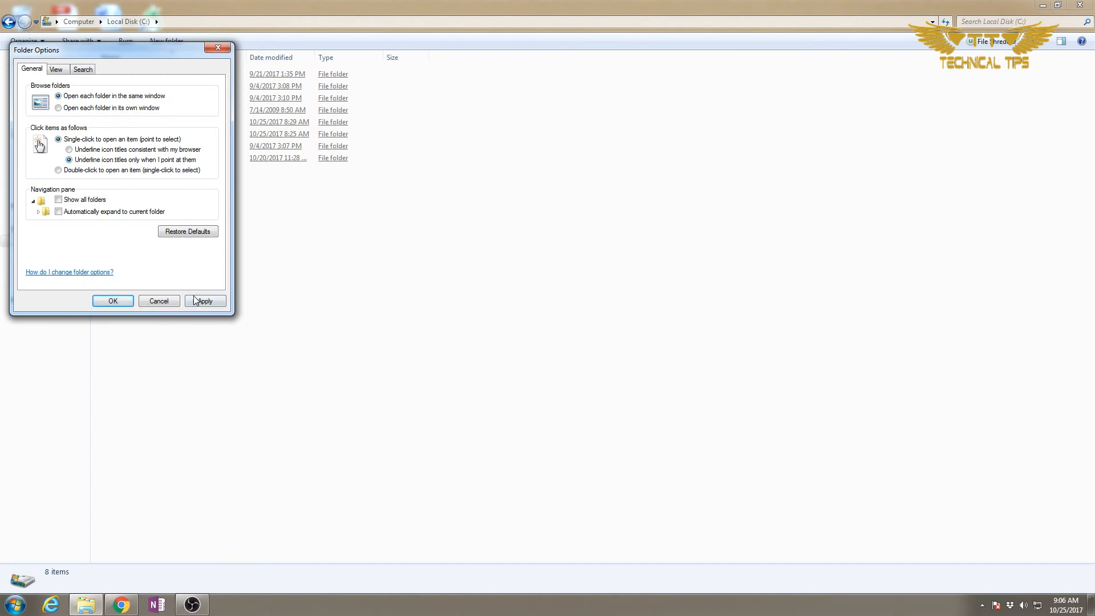
click(113, 301)
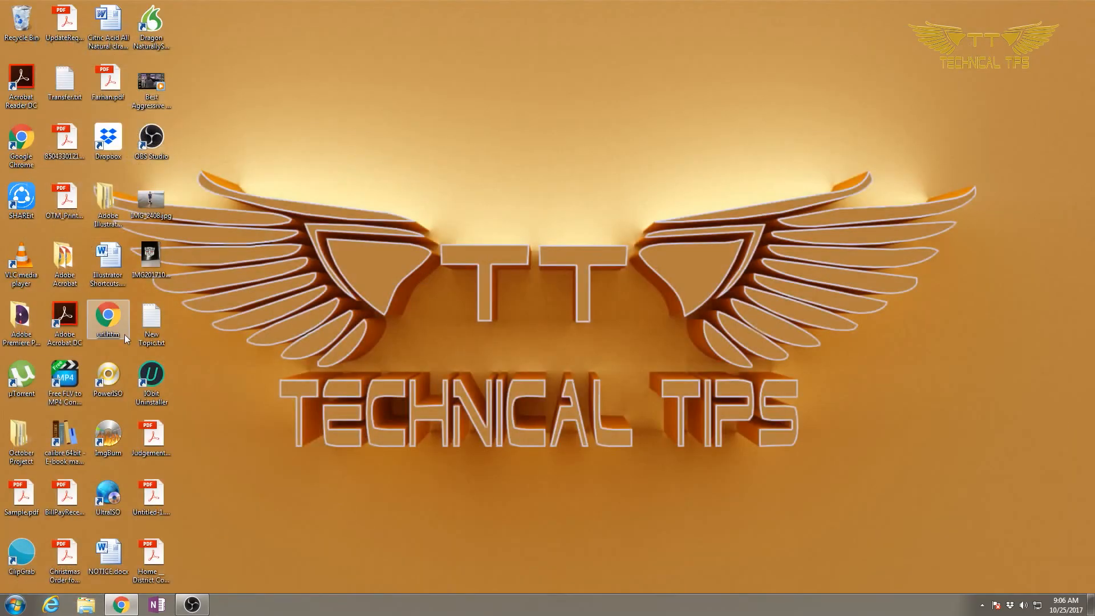
mouse_move(447, 166)
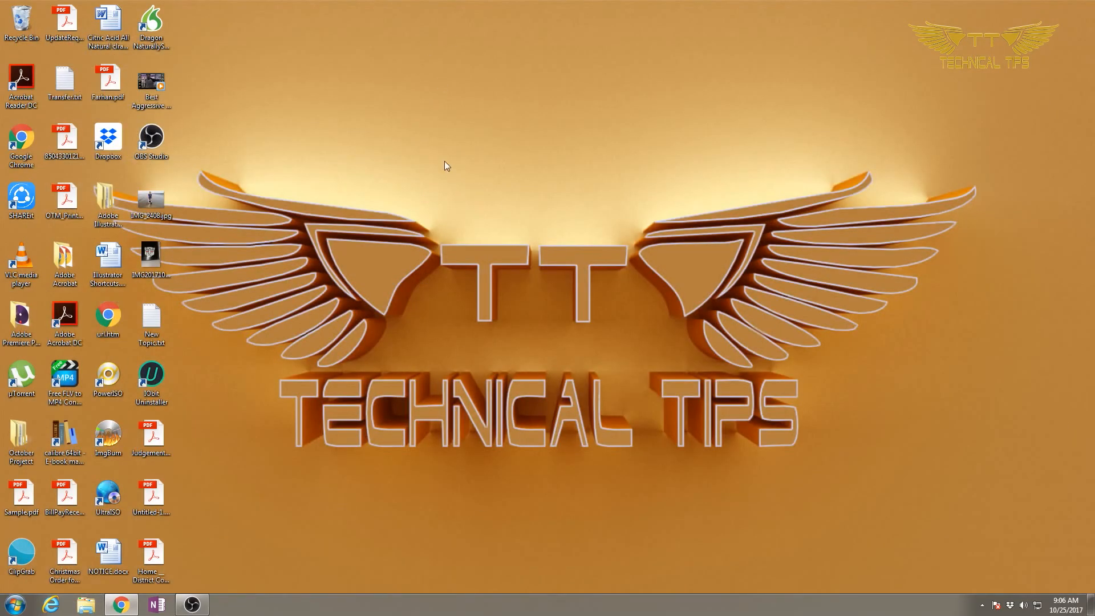
Step: Close Folder Options and single-click the VLC media player desktop icon
click(22, 200)
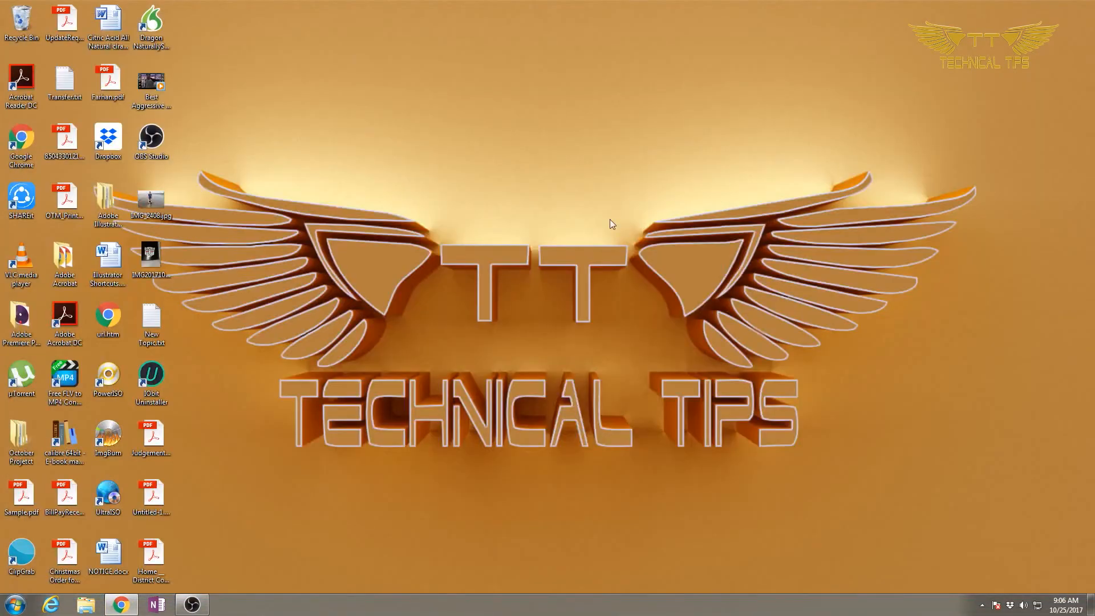
mouse_move(575, 230)
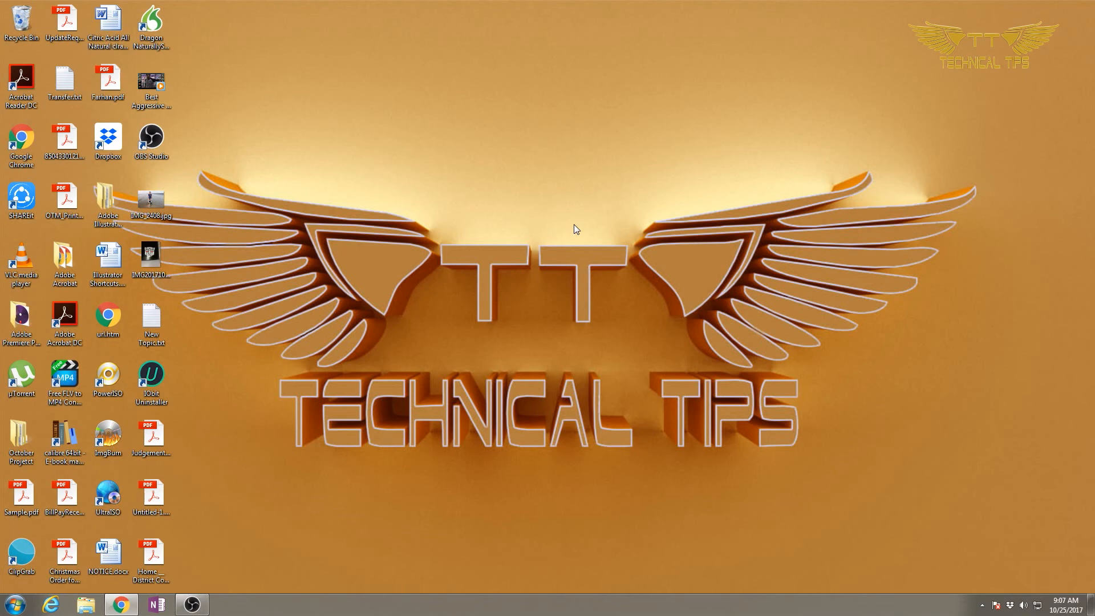
mouse_move(262, 314)
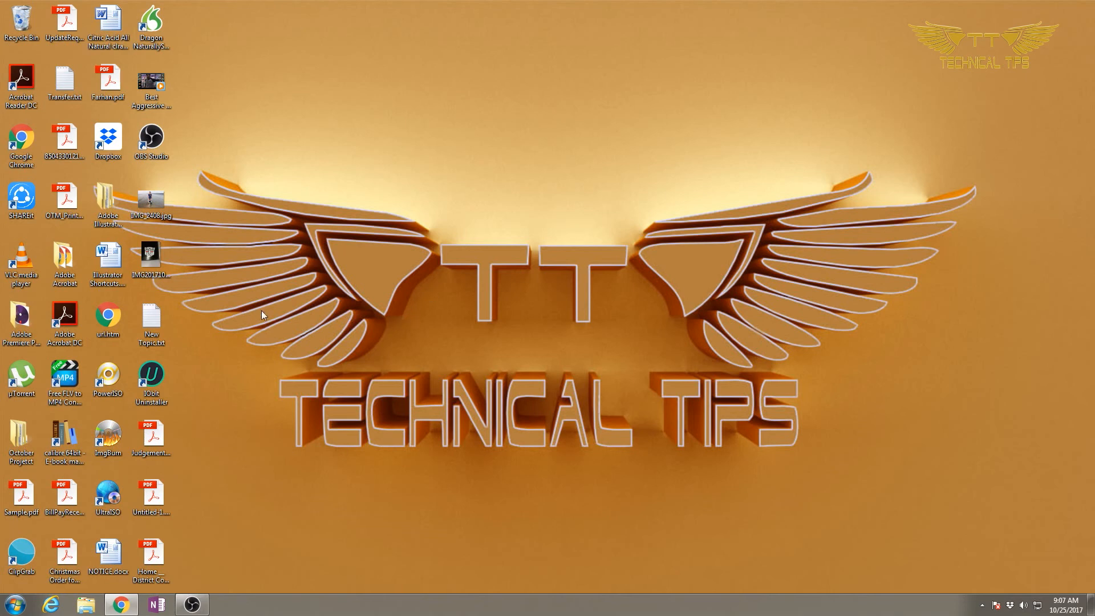
mouse_move(31, 295)
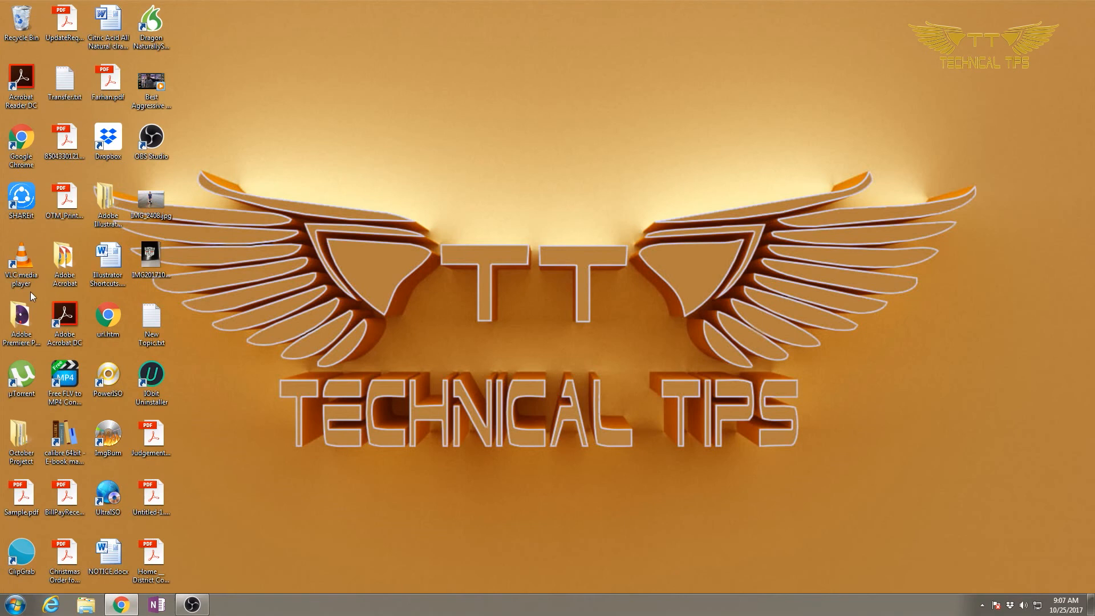
click(21, 264)
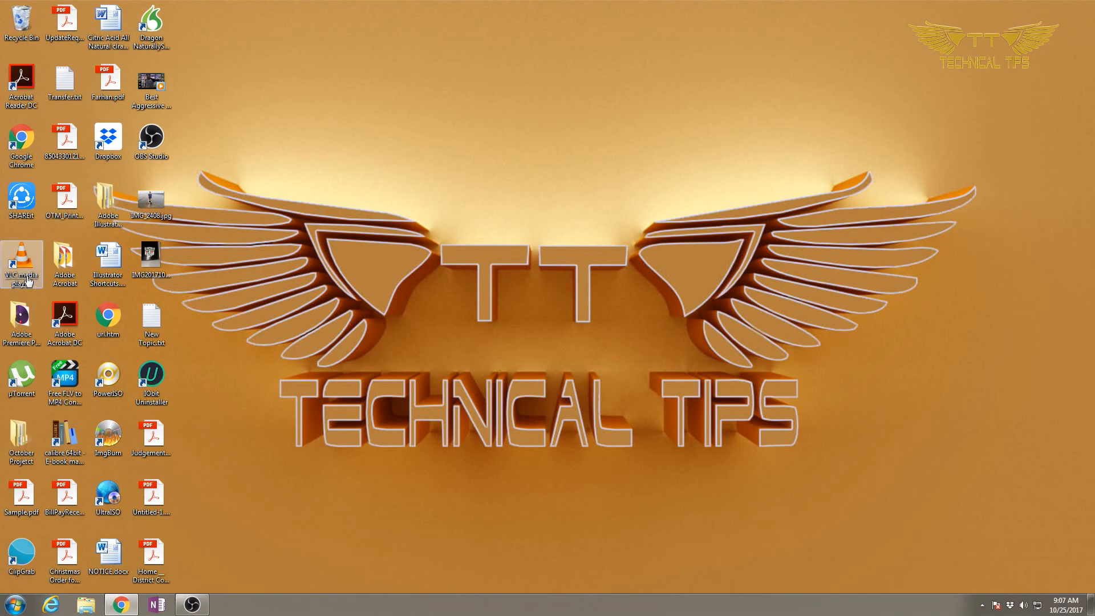